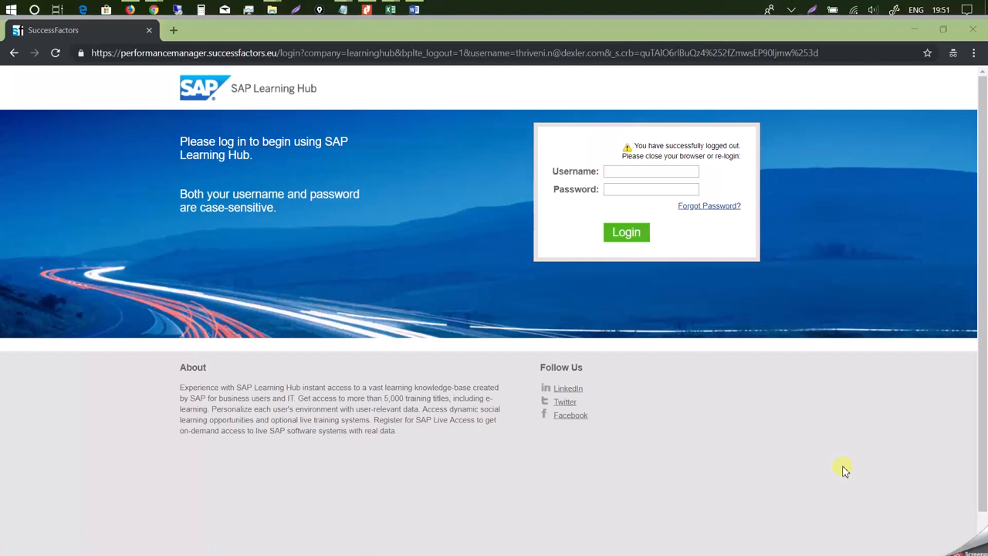
mouse_move(158, 256)
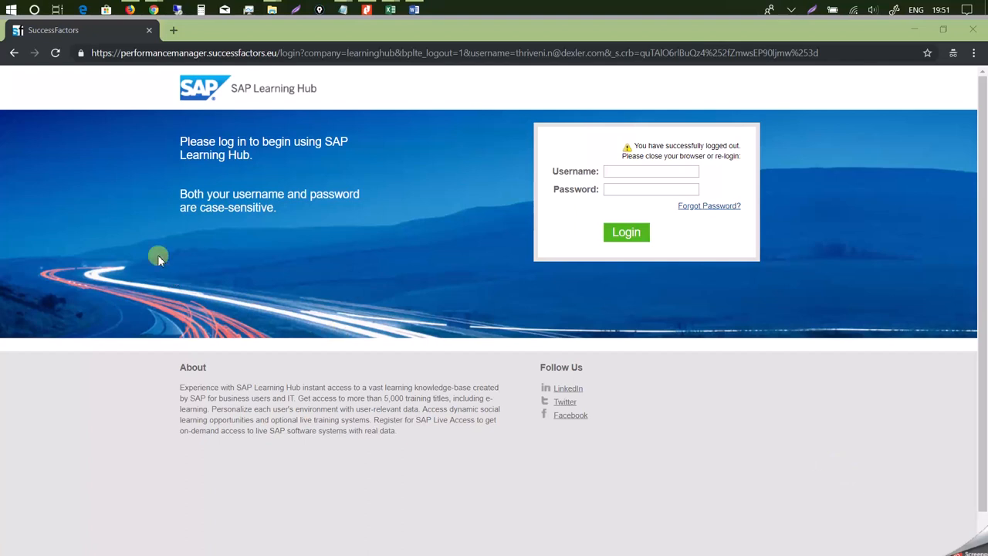
mouse_move(302, 111)
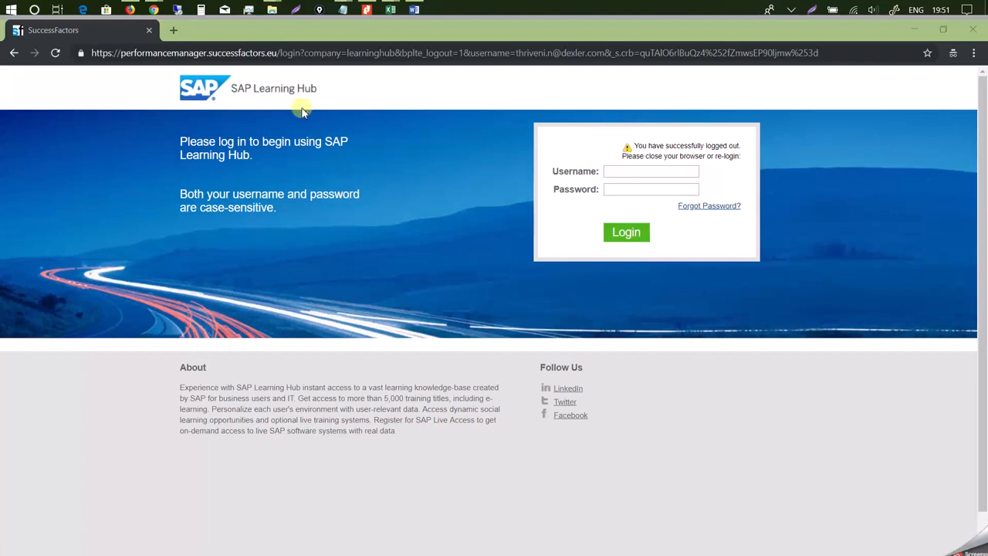
mouse_move(608, 167)
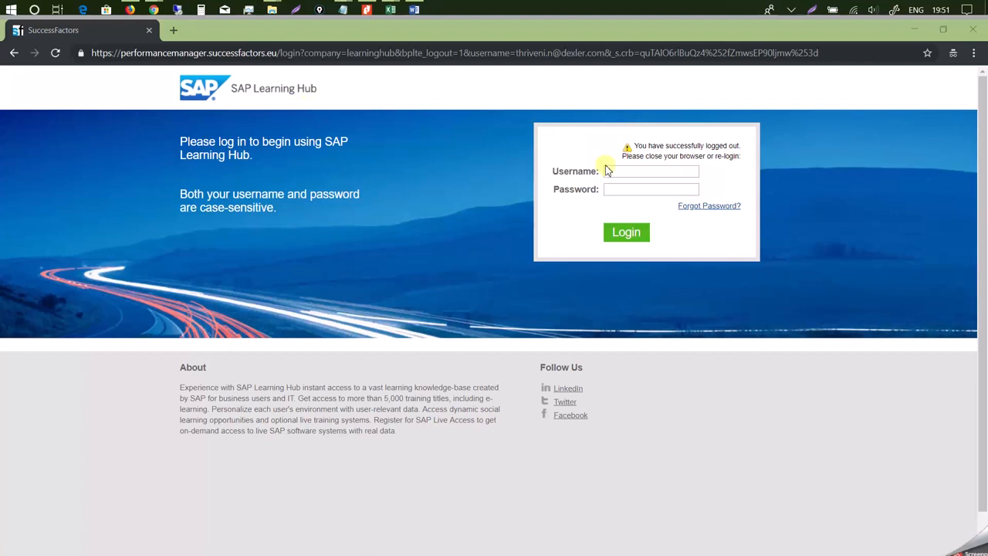
click(639, 170)
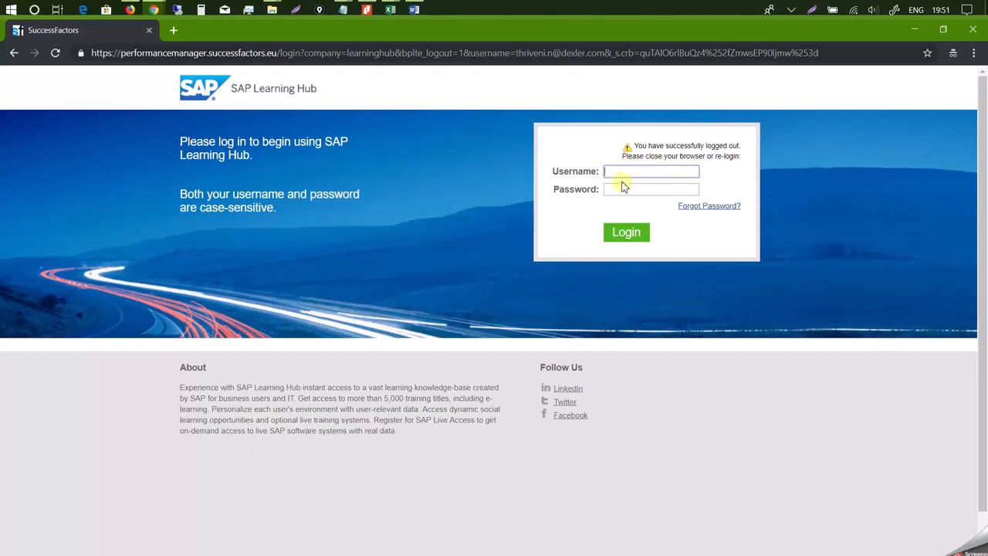
click(652, 188)
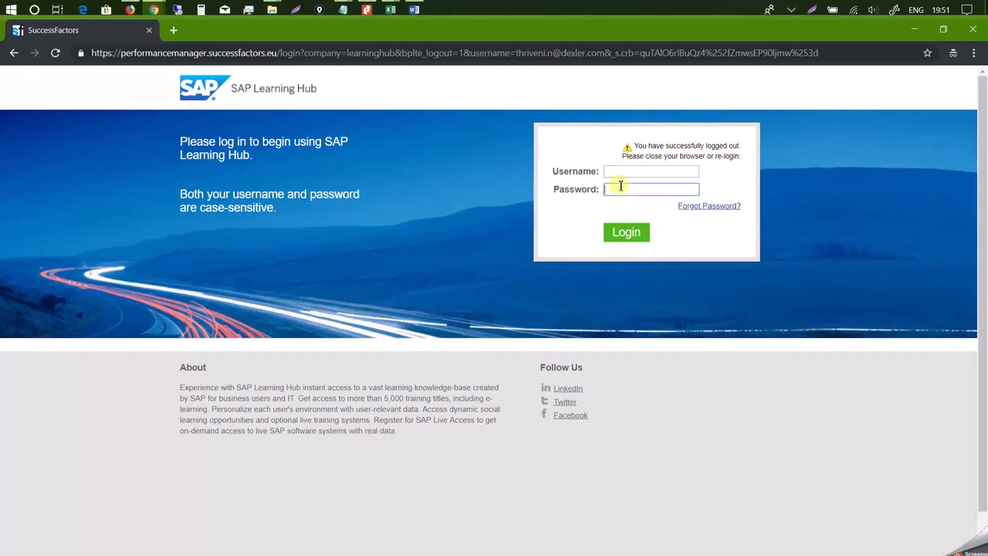
mouse_move(623, 228)
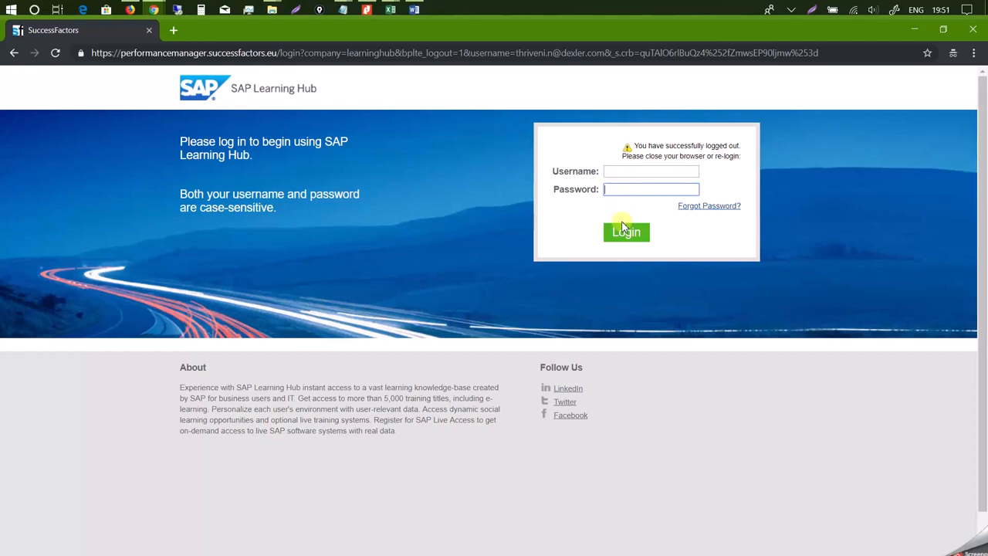
mouse_move(342, 108)
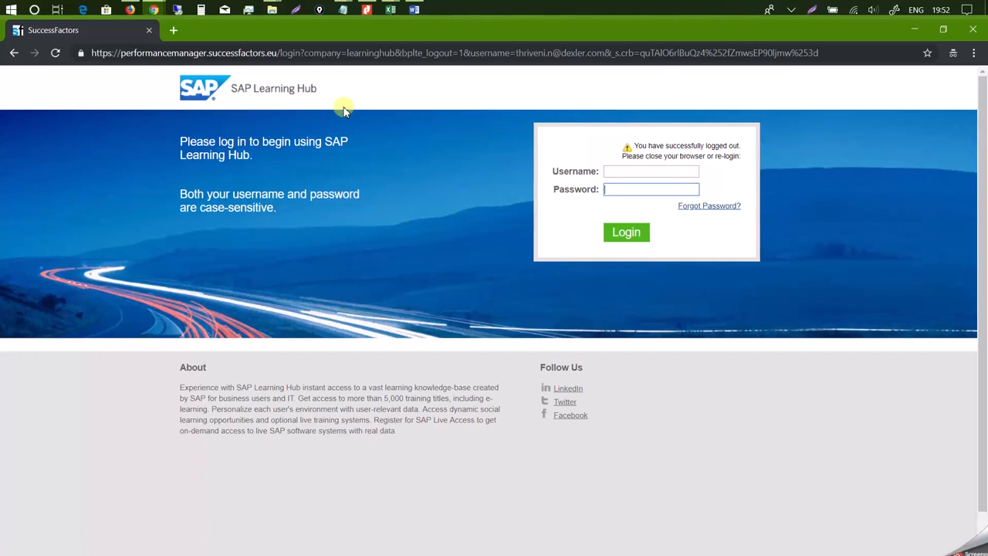
click(178, 31)
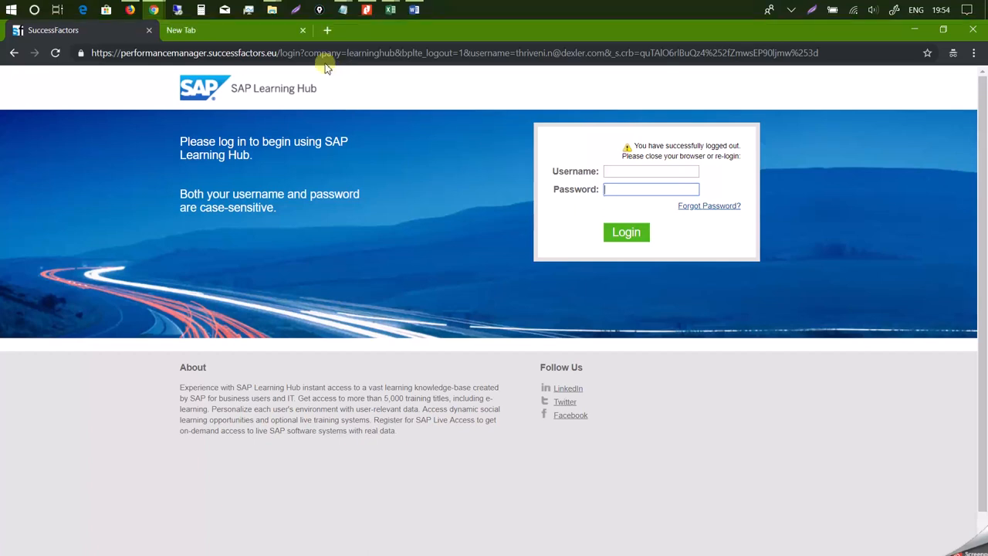
mouse_move(507, 114)
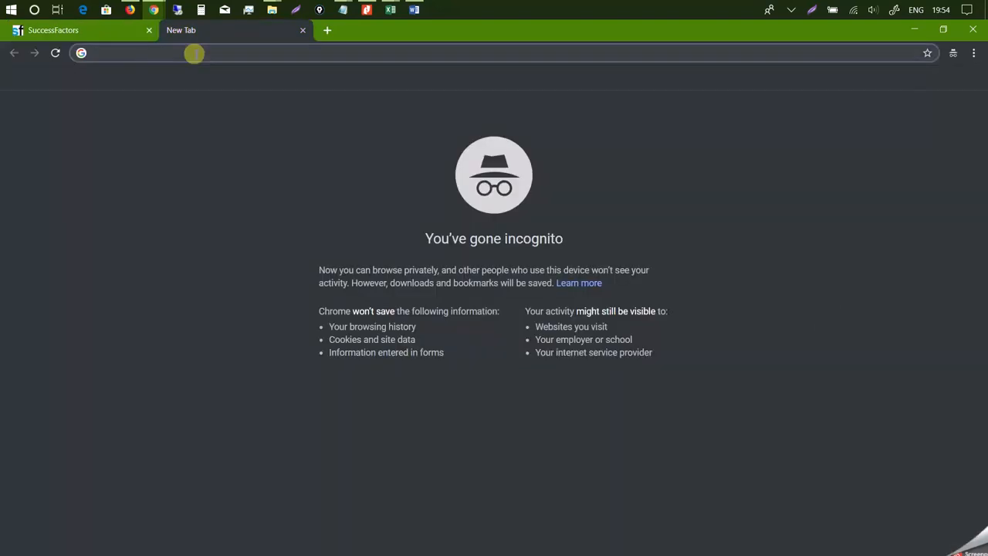
text(https://training.sap.com)
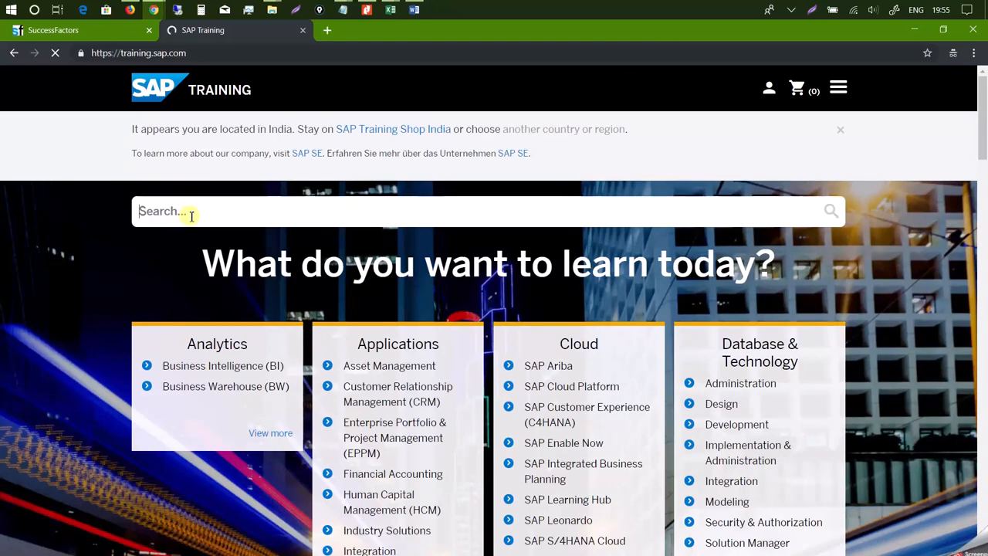
text(SAP)
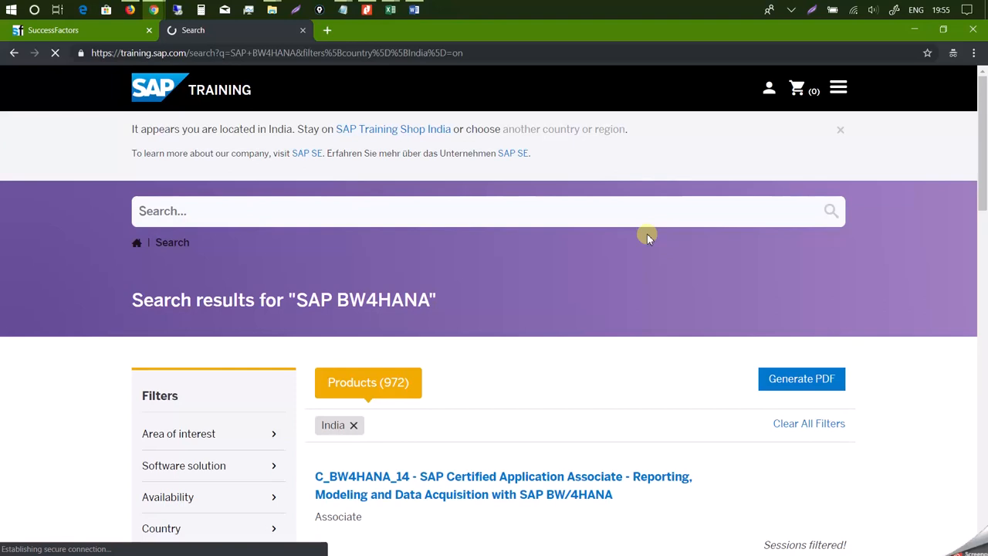
Step: Go to the E_BW4HANA_13 SAP BW/4HANA 1.0 (Edition 2017) certification detail page from the results
scroll(down, 3)
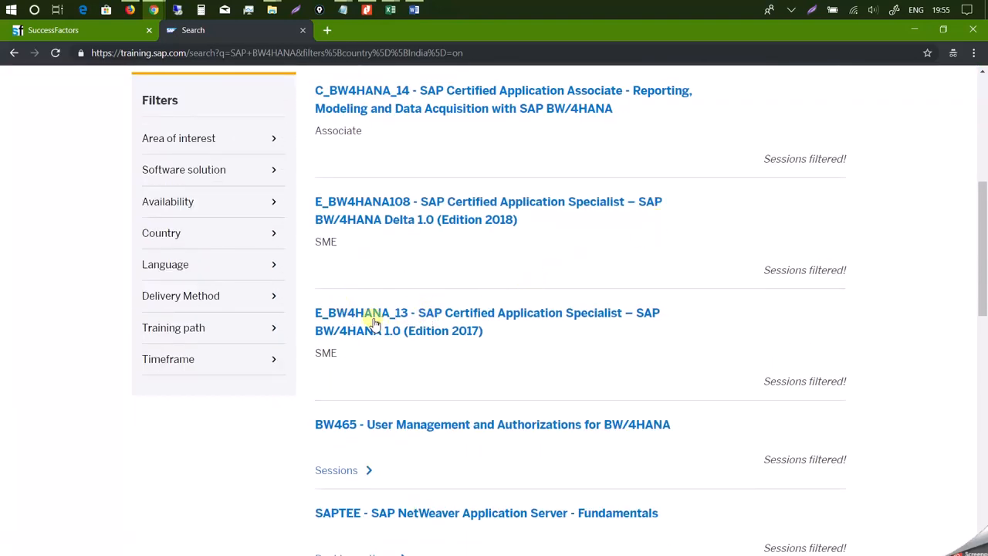
mouse_move(373, 318)
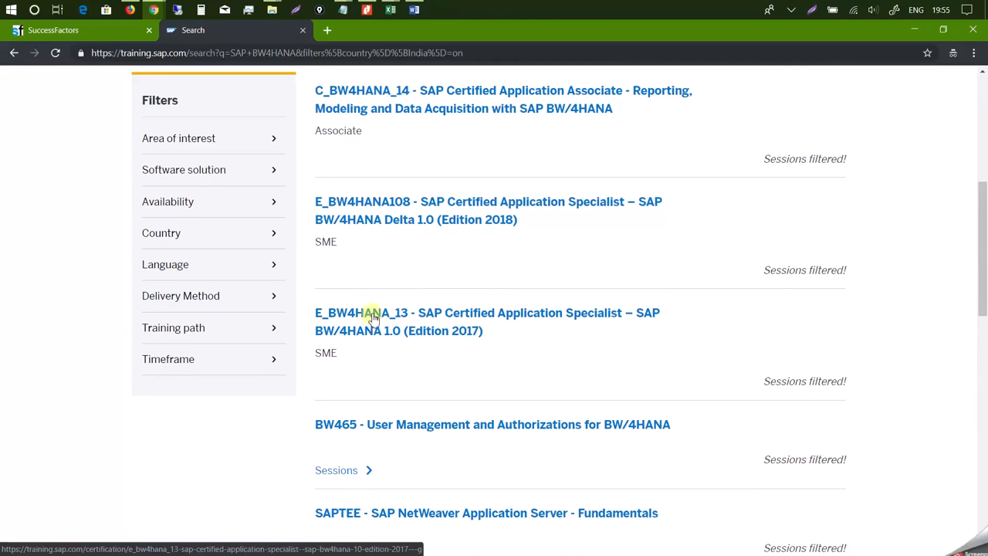
click(373, 315)
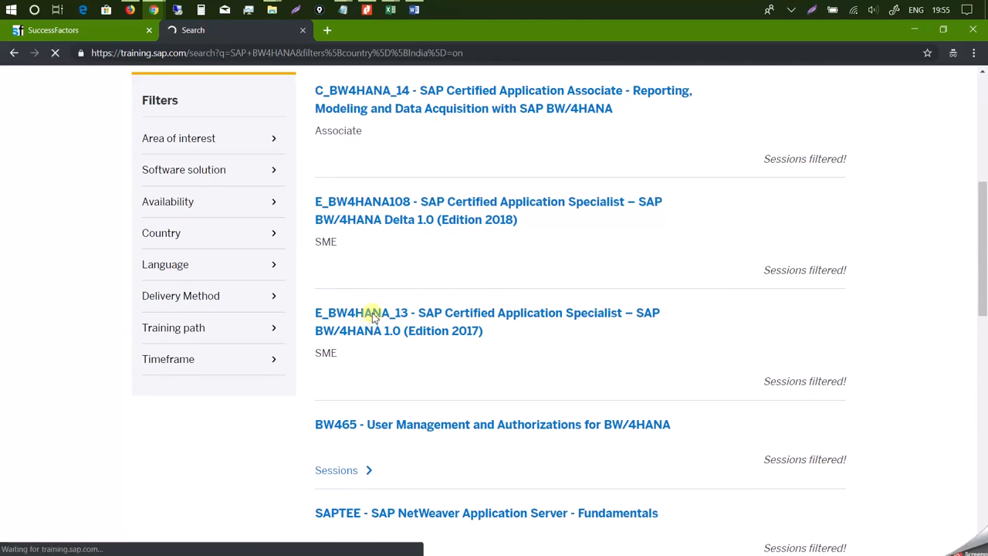
click(370, 312)
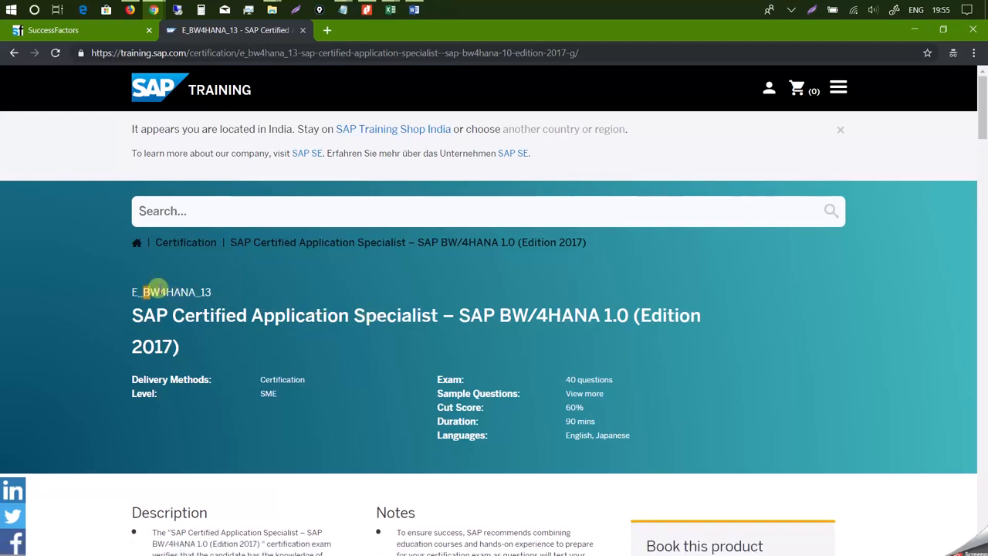
Step: Reveal BW462 under Optimization Areas in SAP BW/4HANA, then switch back to the Learning Hub login
scroll(down, 3)
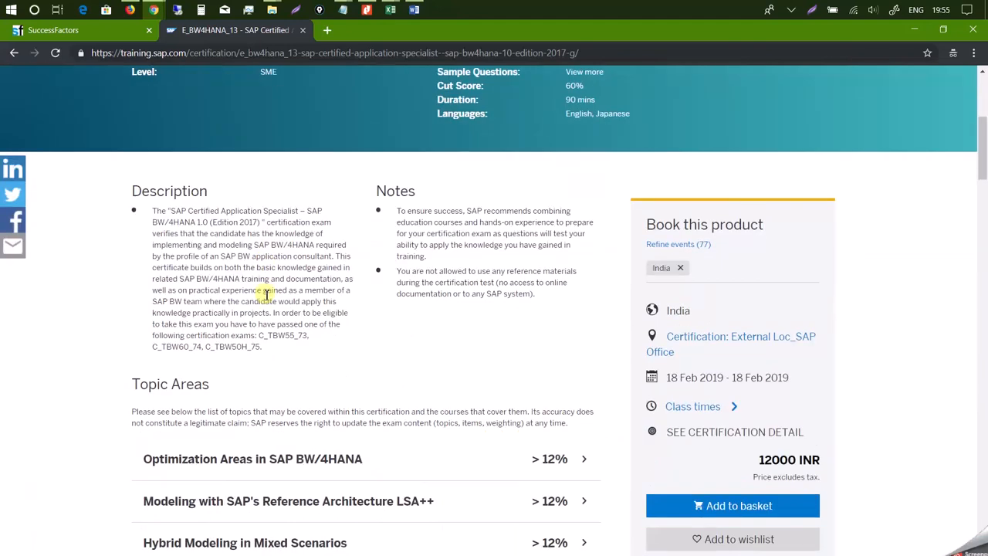
scroll(down, 3)
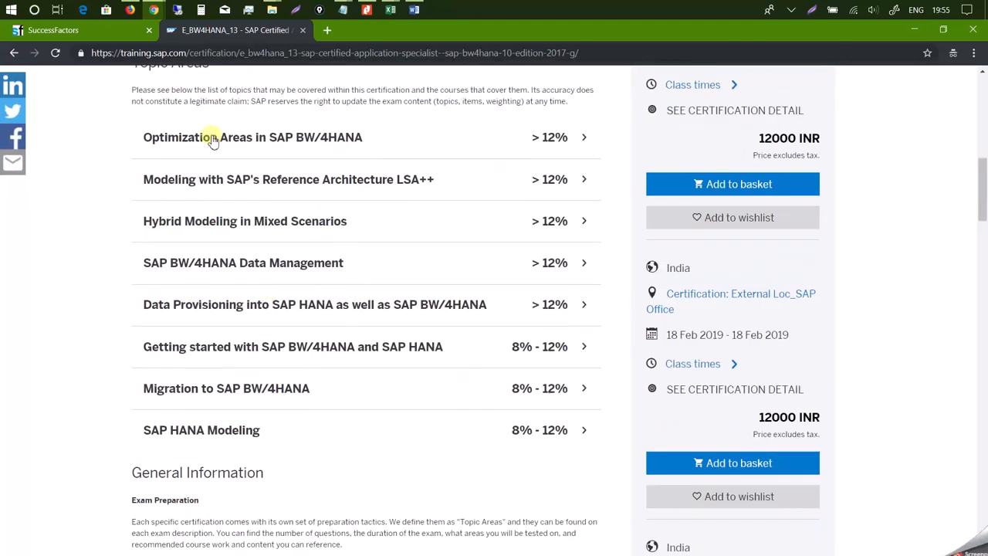
mouse_move(222, 414)
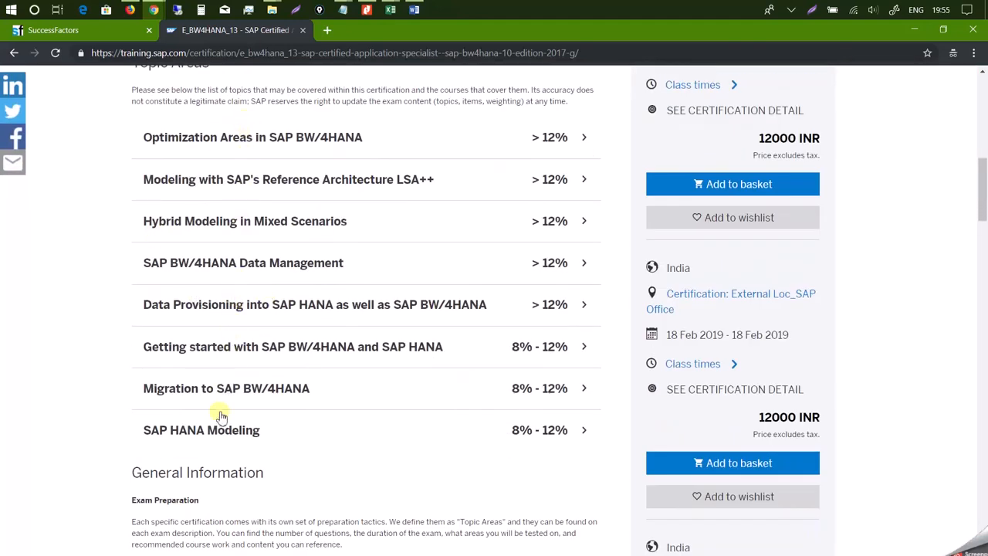
mouse_move(469, 142)
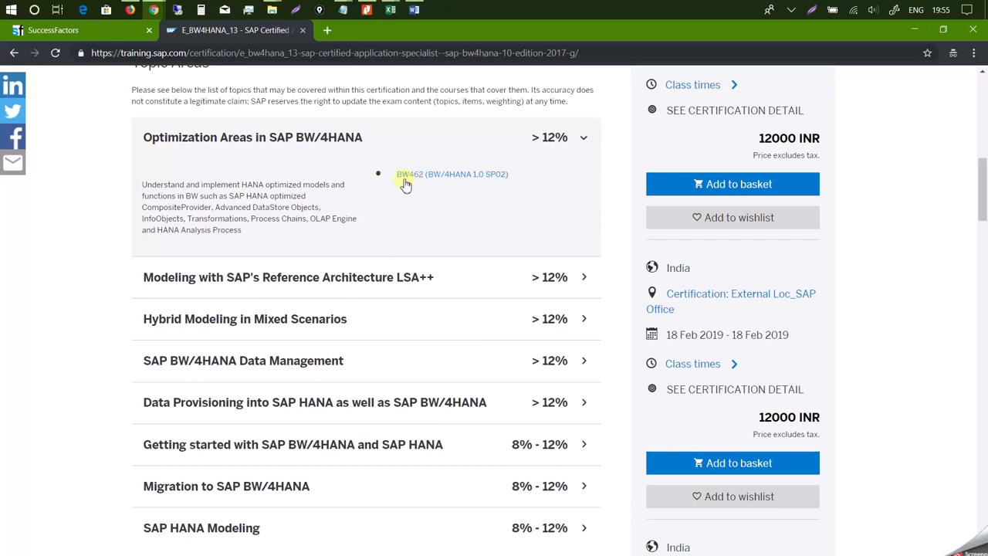
mouse_move(401, 185)
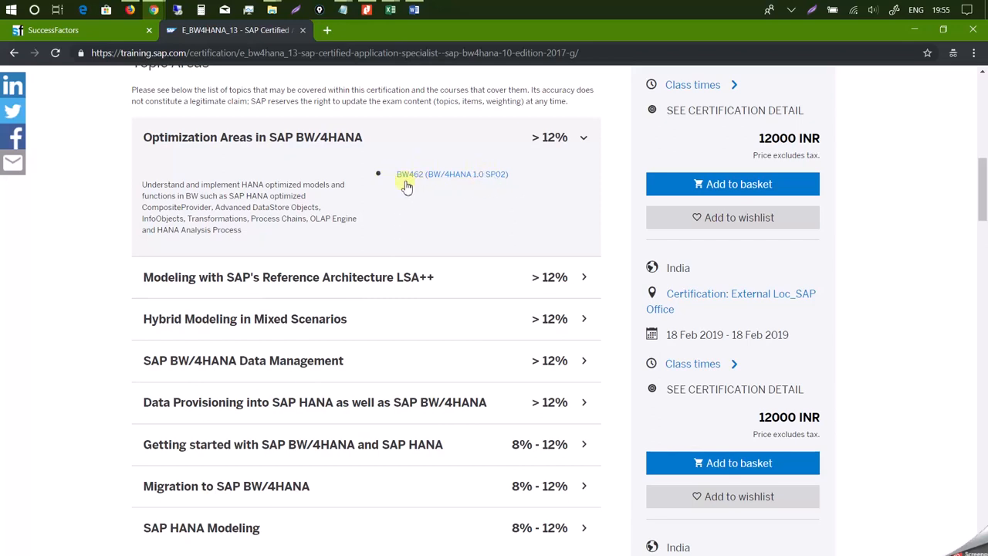
mouse_move(423, 186)
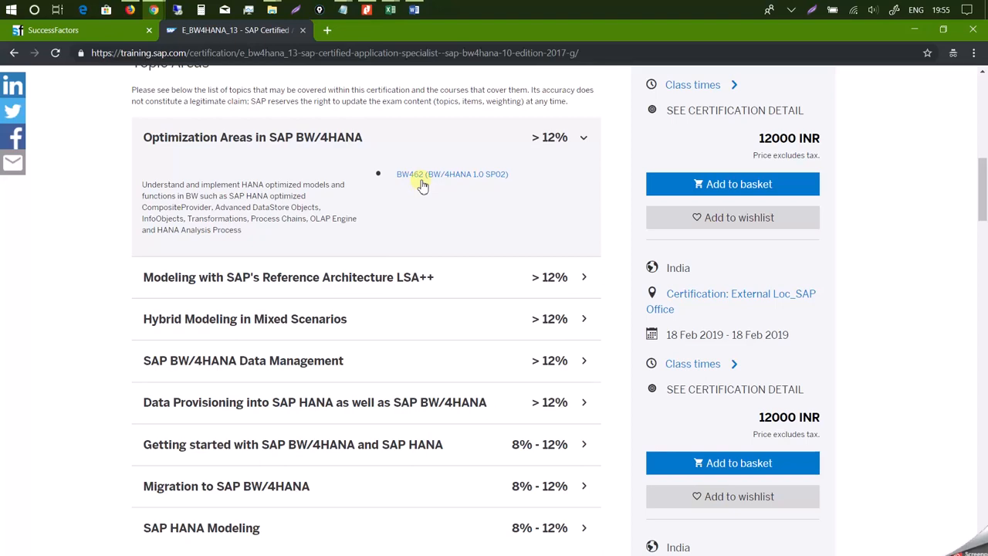
mouse_move(400, 189)
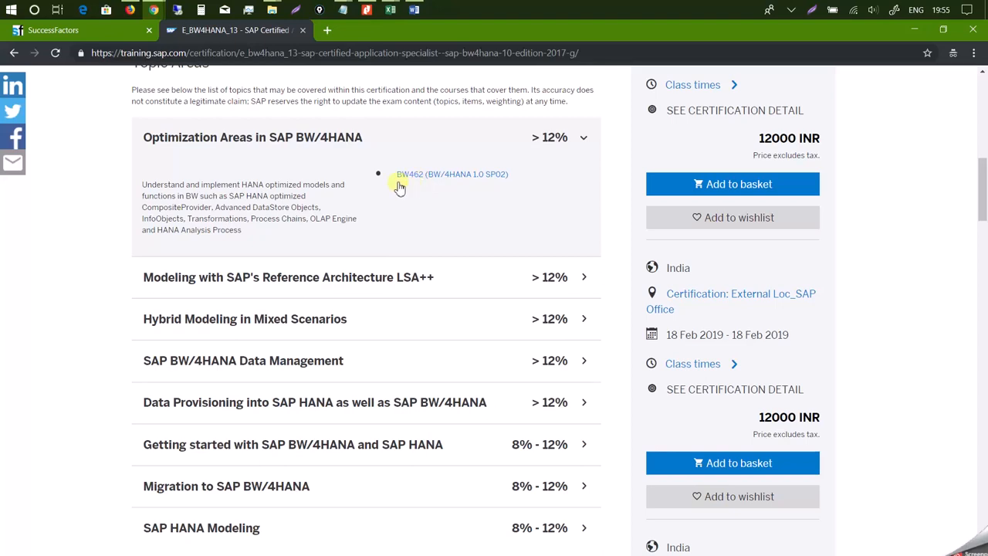
mouse_move(477, 195)
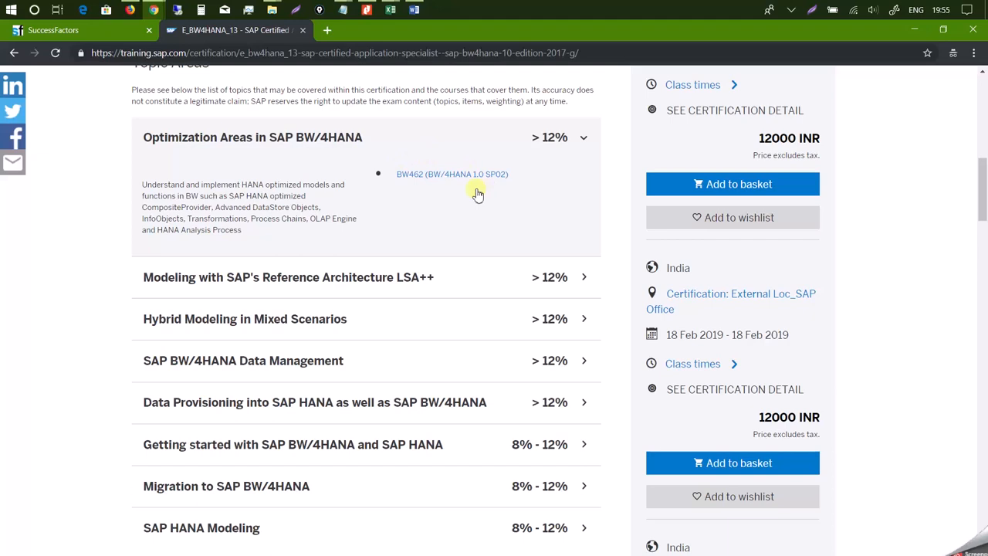
click(77, 32)
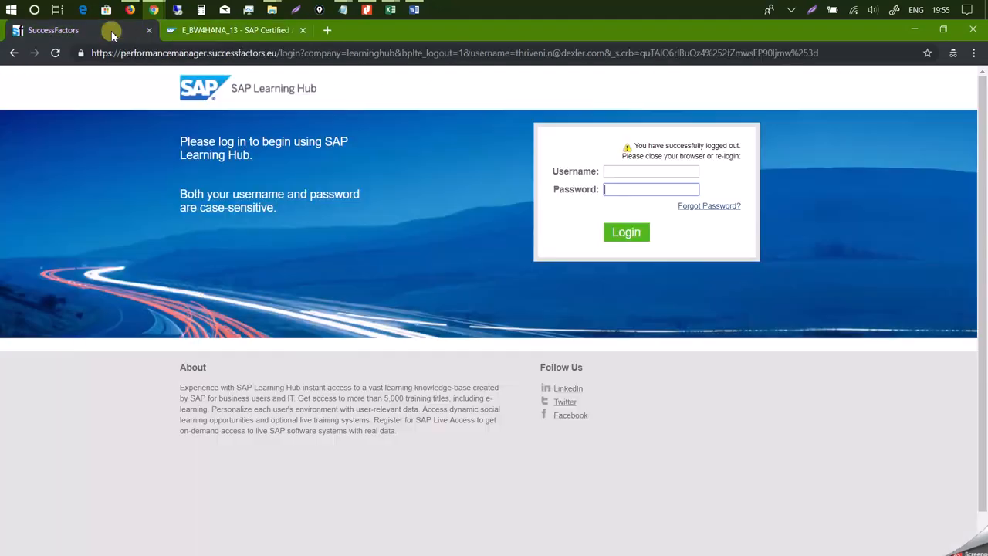
Step: Log in to reach My Learning Content, then return to the E_BW4HANA_13 certification tab
click(627, 232)
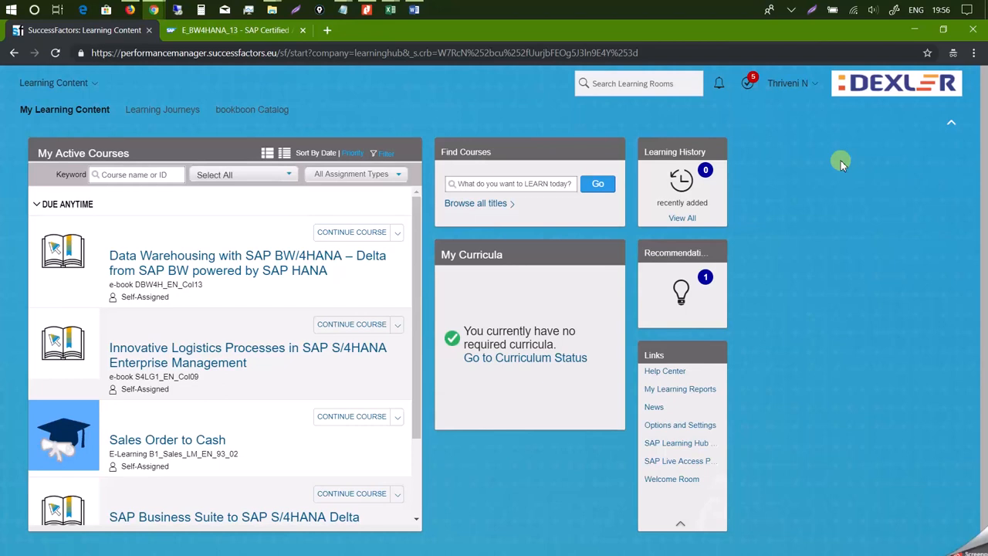
mouse_move(189, 118)
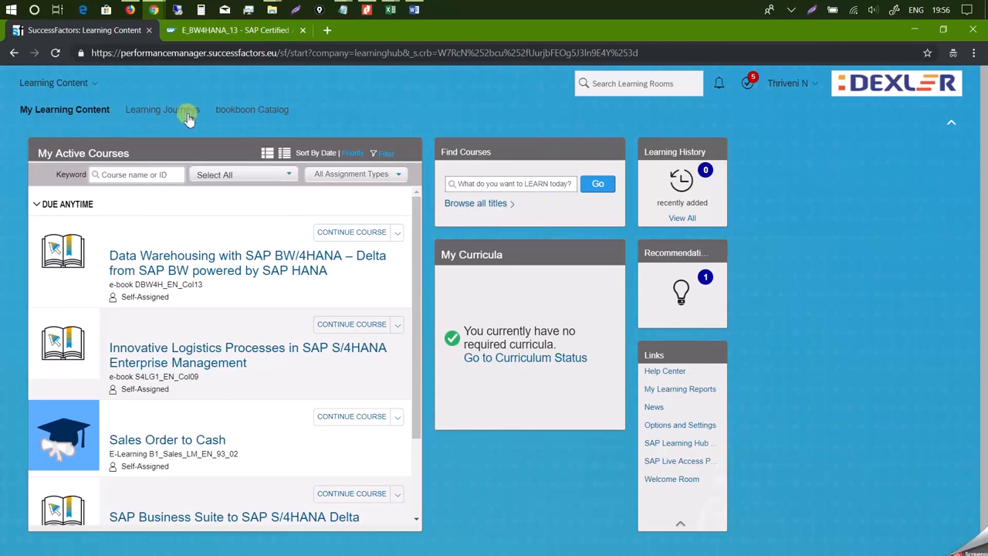
mouse_move(457, 152)
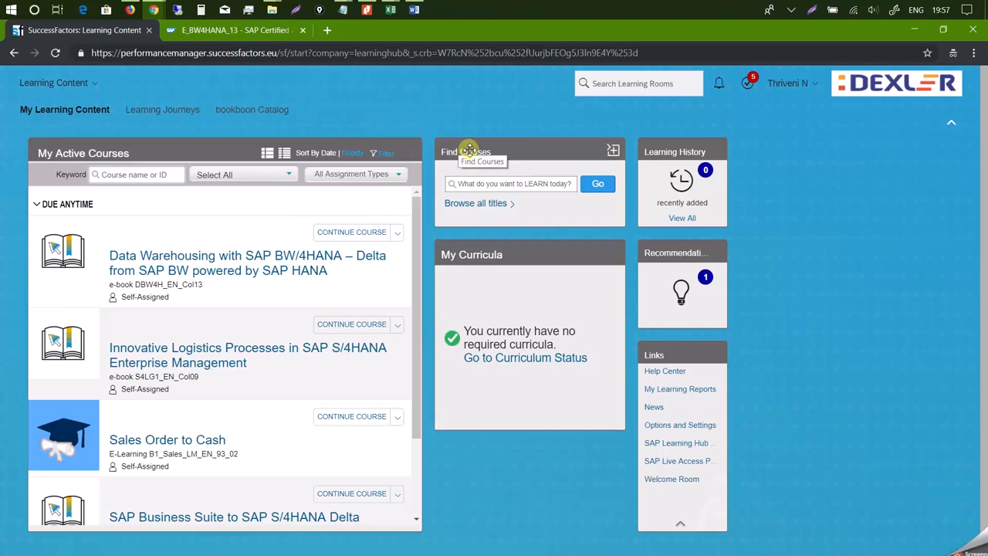
mouse_move(485, 162)
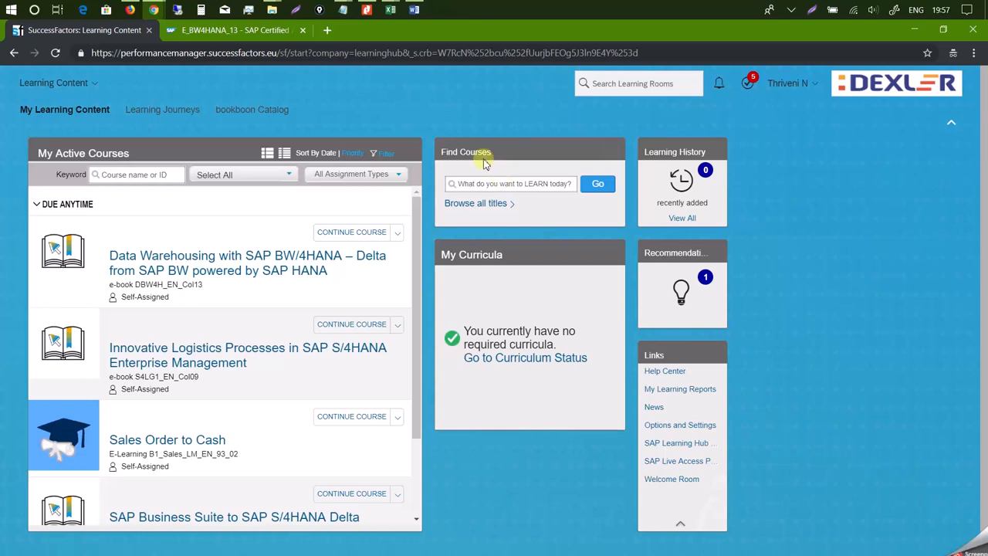
mouse_move(222, 71)
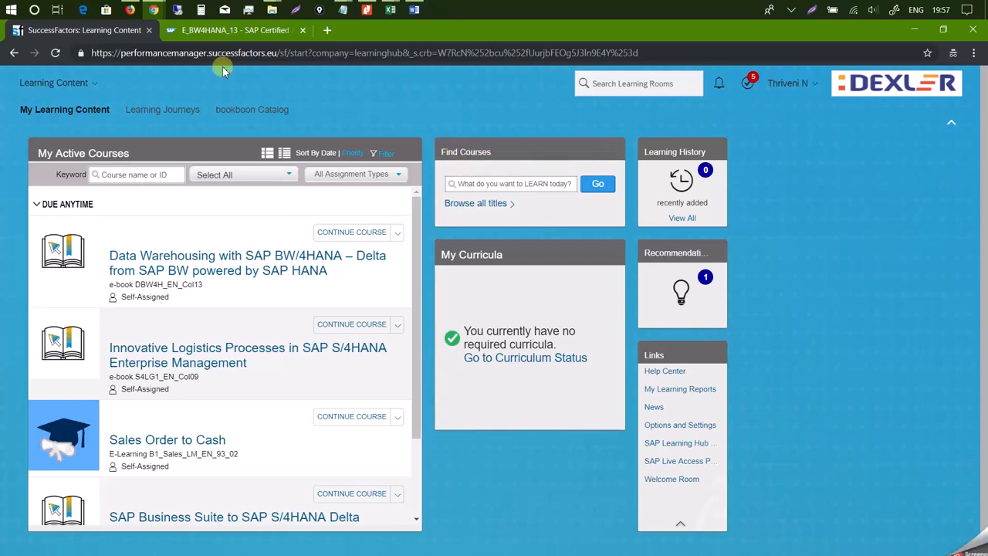
click(235, 31)
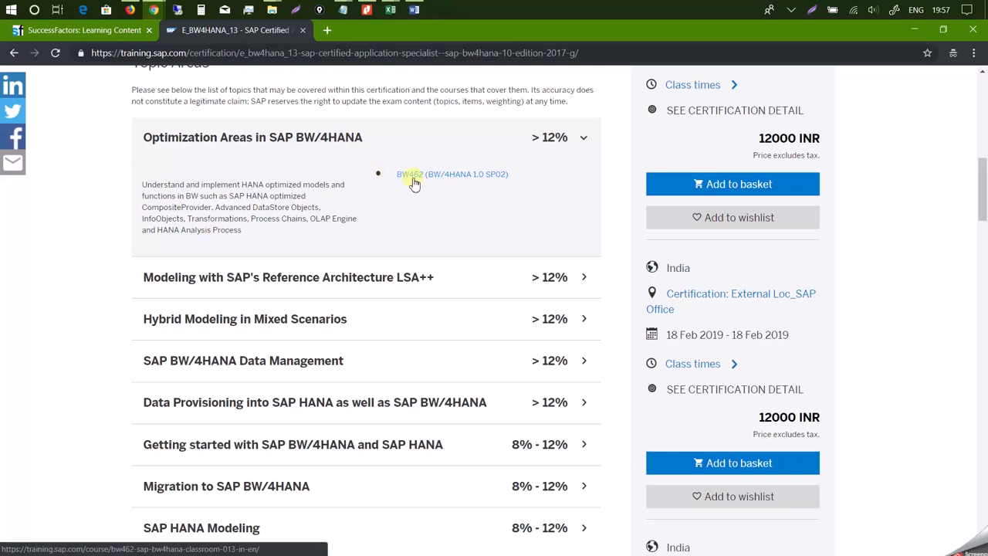
mouse_move(319, 284)
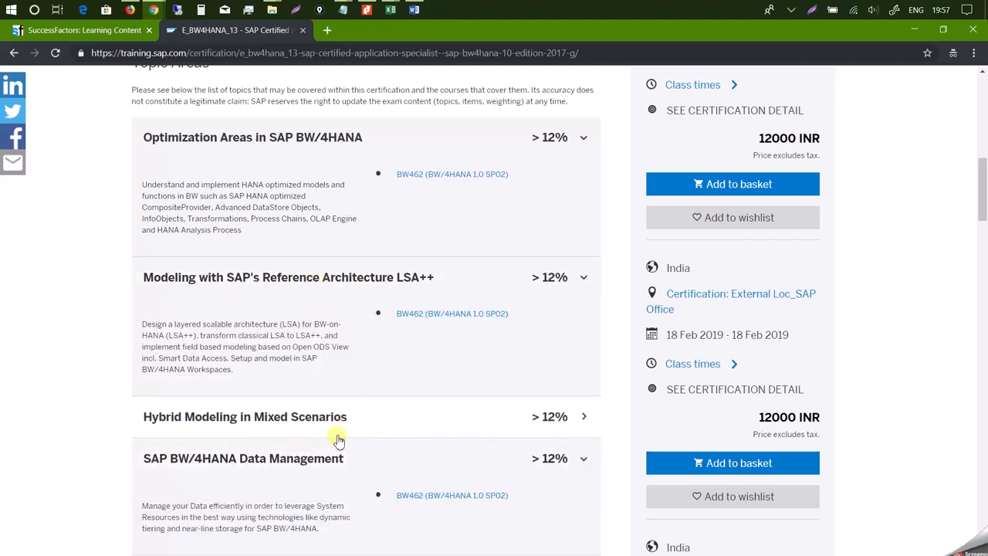
Step: Expand Hybrid Modeling in Mixed Scenarios showing BW462, then switch to the Learning Content tab
scroll(down, 3)
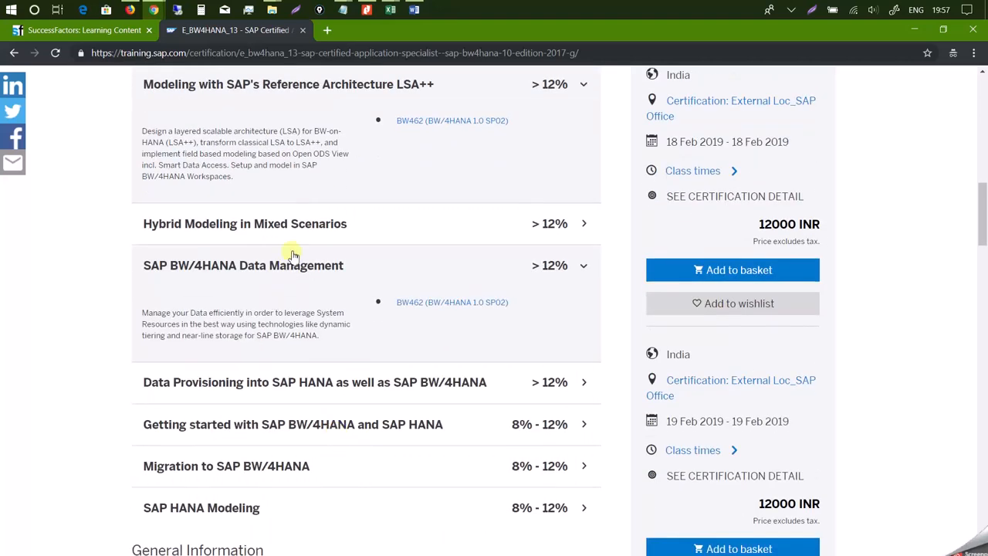
click(244, 224)
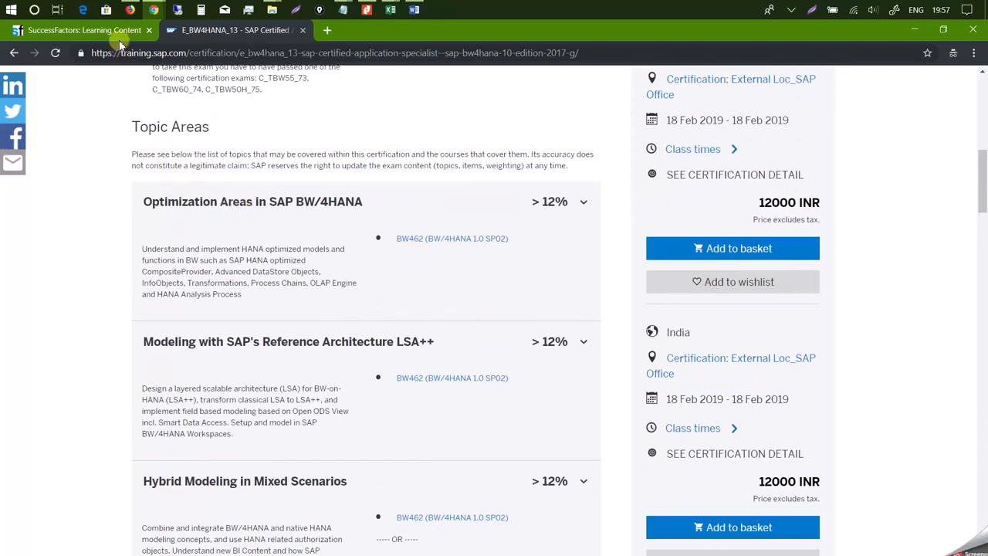
click(89, 31)
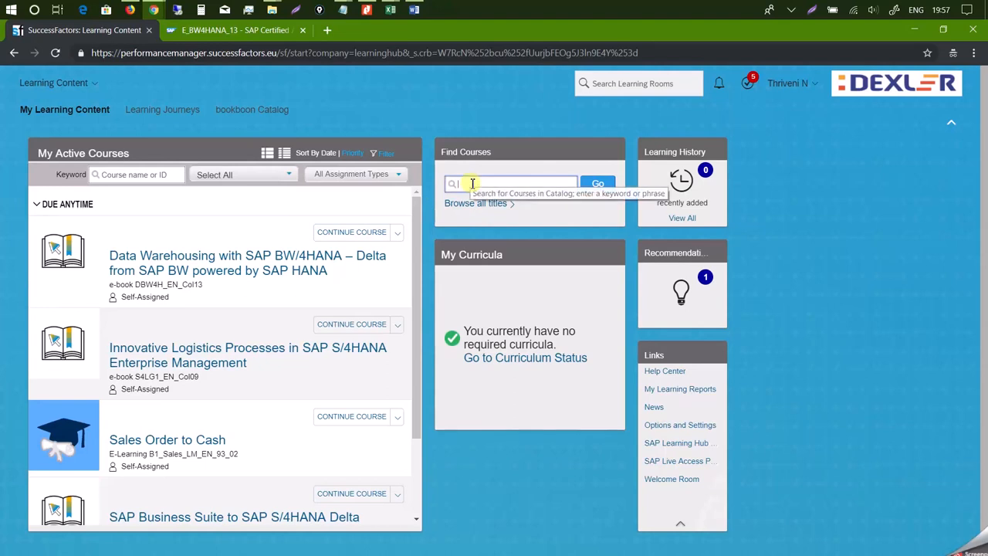
Step: Search Find Courses for BW462 and select the SAP BW4HANA e-book BW462_EN_Col13 from 6 results
text(BW462)
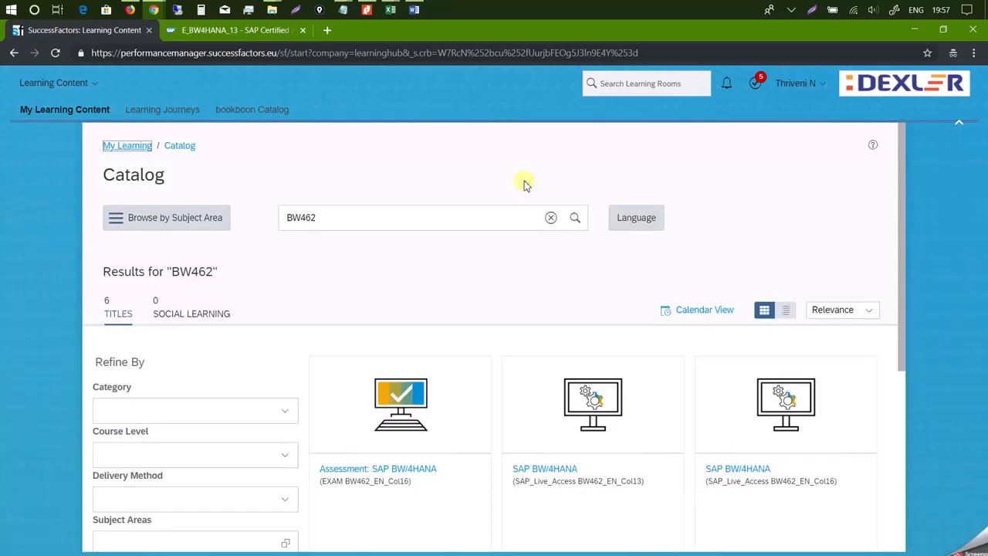
mouse_move(639, 337)
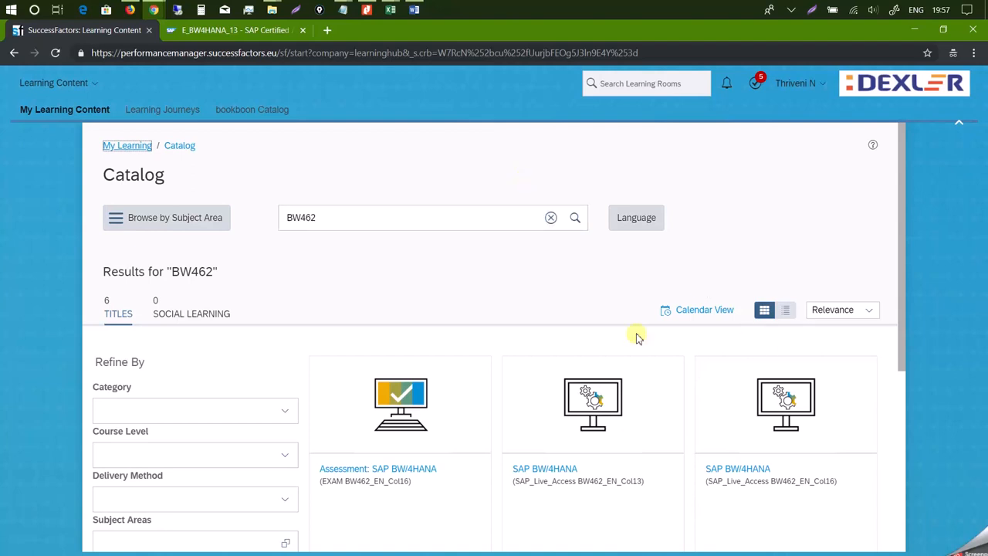
scroll(down, 3)
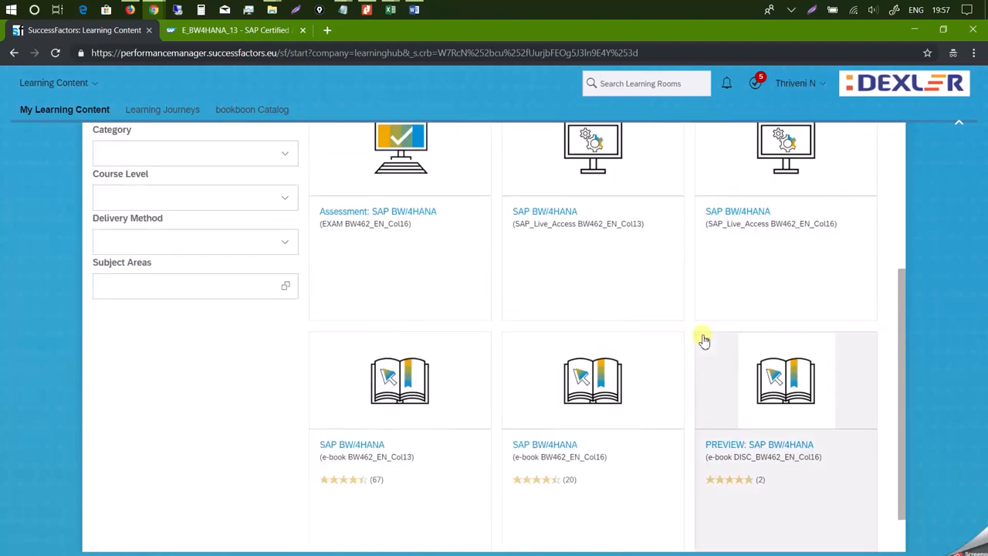
scroll(down, 3)
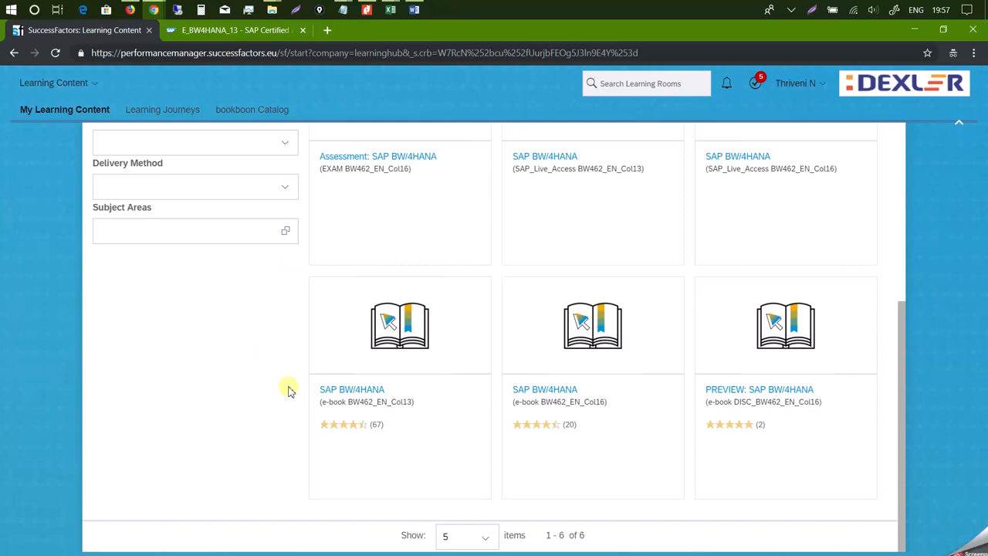
click(352, 389)
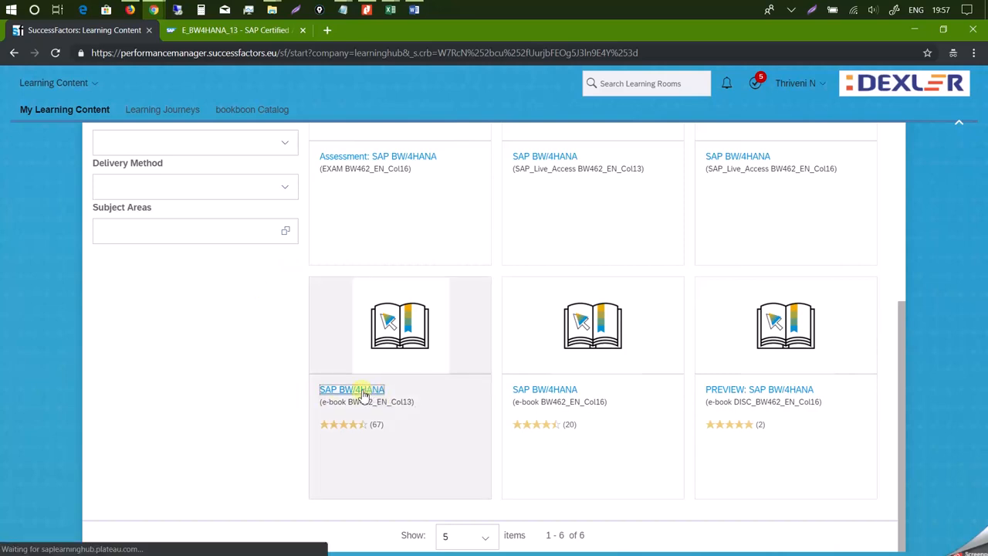
Step: Load the BW462_EN_Col13 course details and start the course to show its Online Content Structure
click(352, 389)
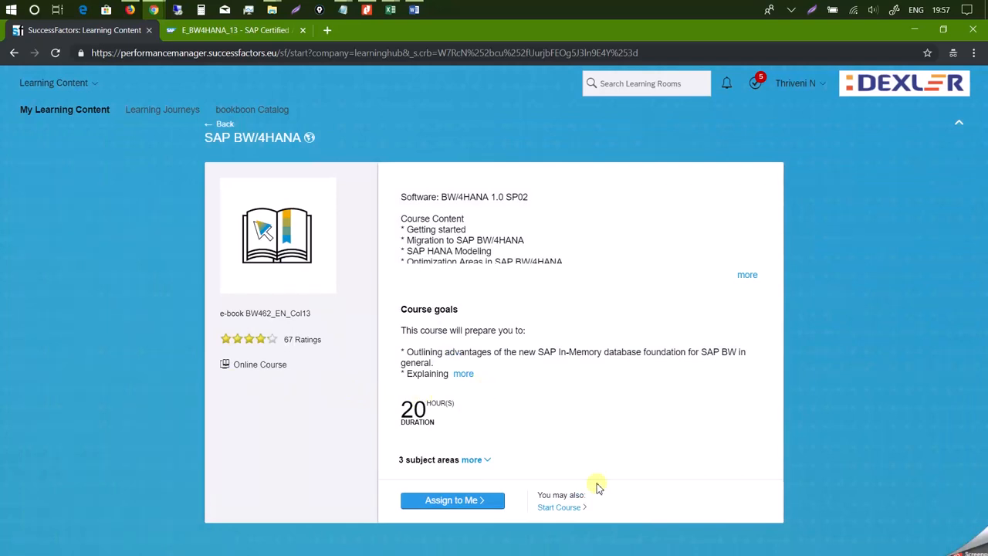
mouse_move(453, 500)
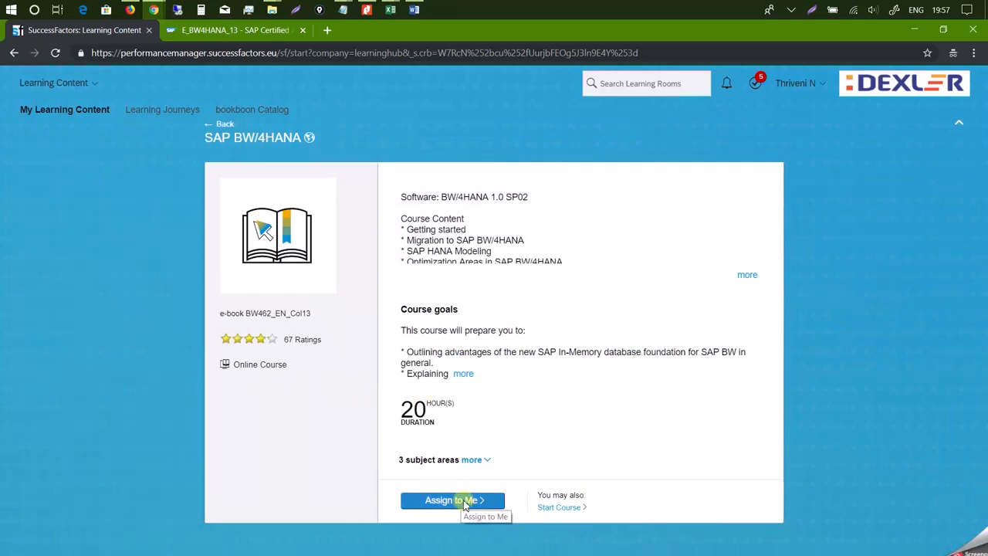
mouse_move(558, 511)
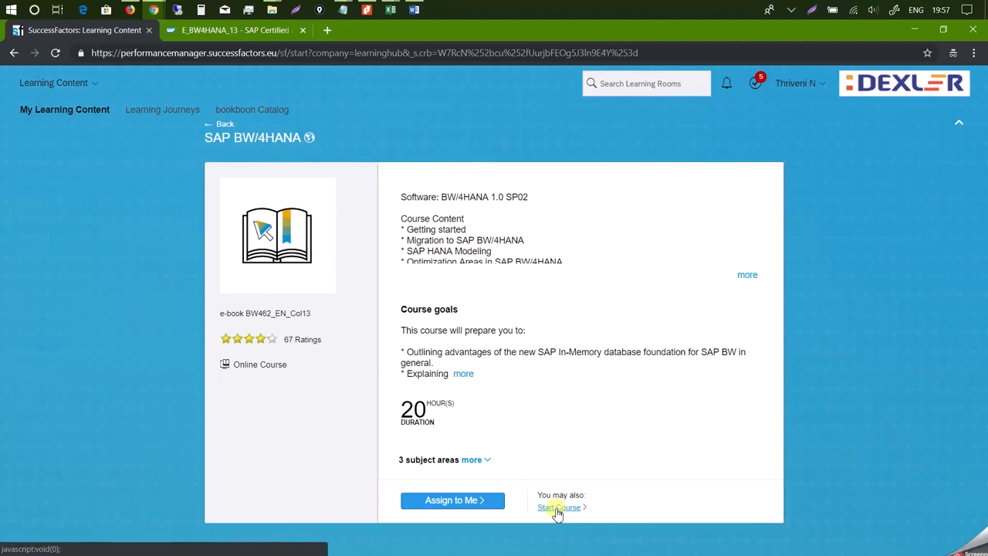
mouse_move(747, 275)
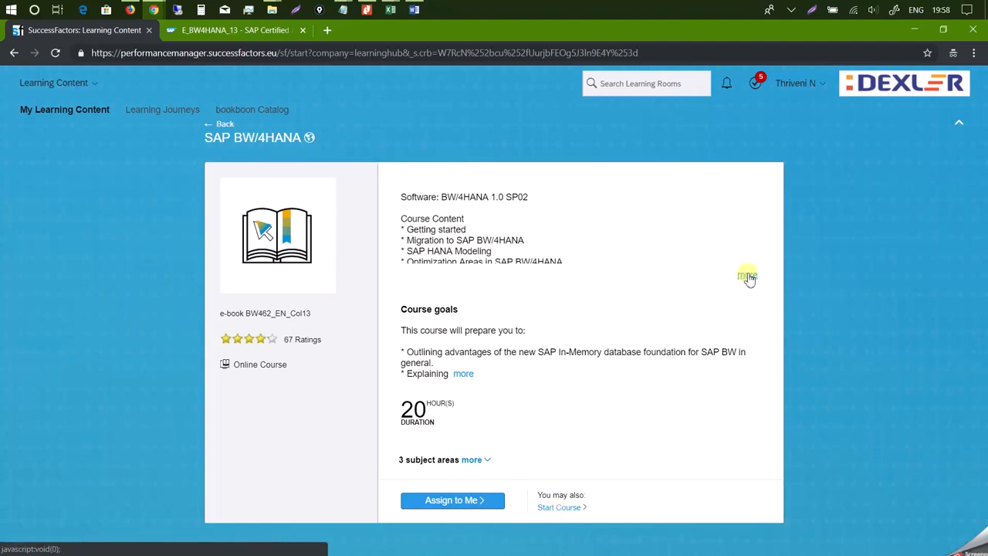
click(744, 275)
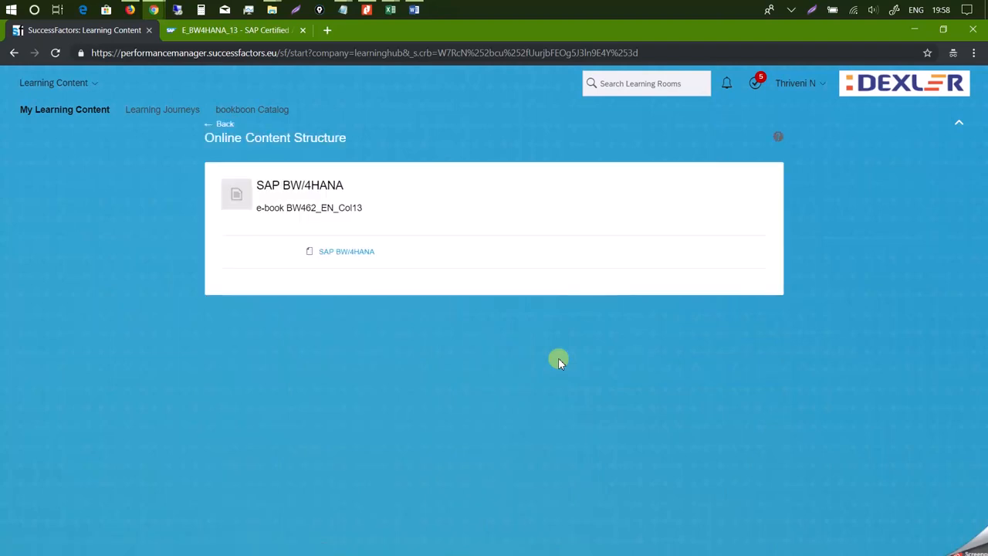
mouse_move(345, 255)
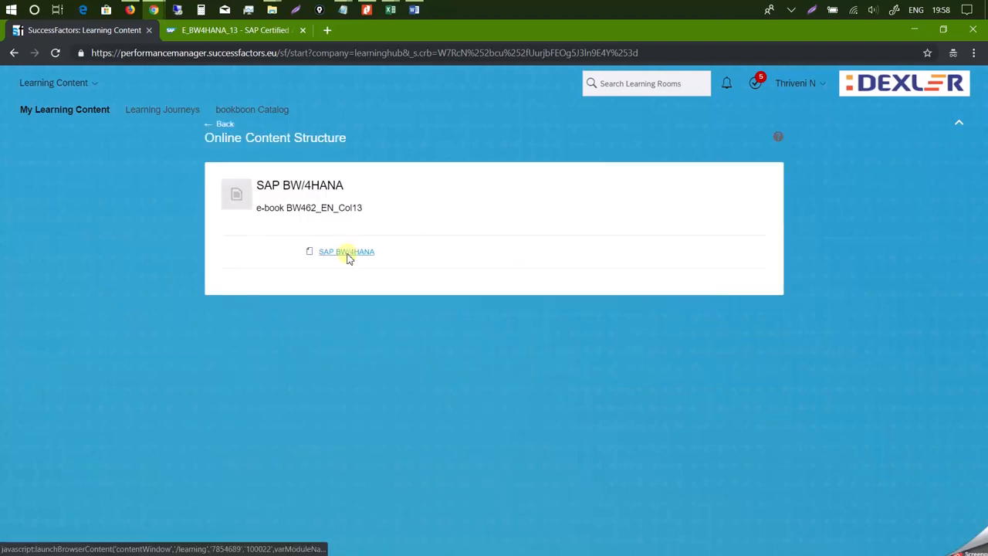
Step: Launch the BW462 e-book reader and page forward to its Contents listing of course units, page 6 of 369
click(346, 250)
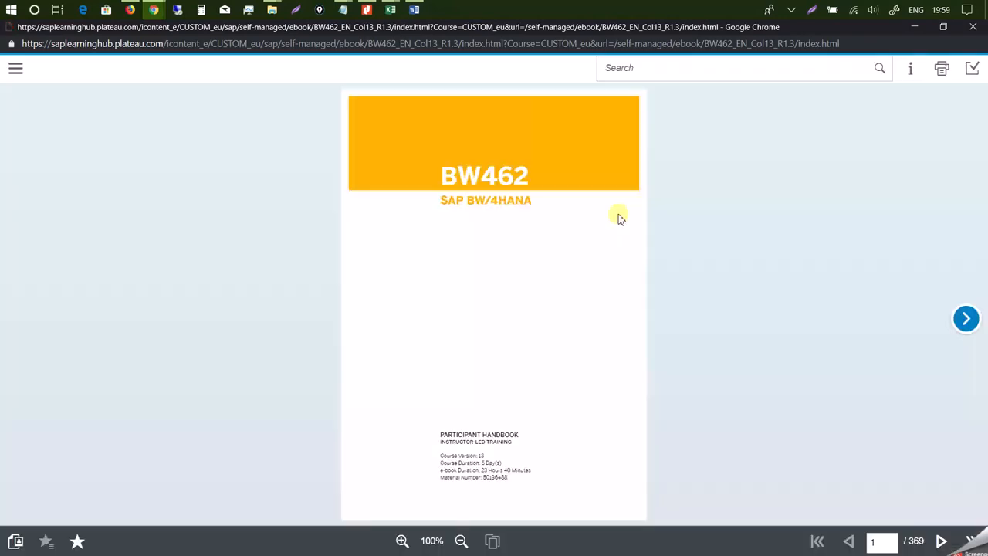
mouse_move(687, 211)
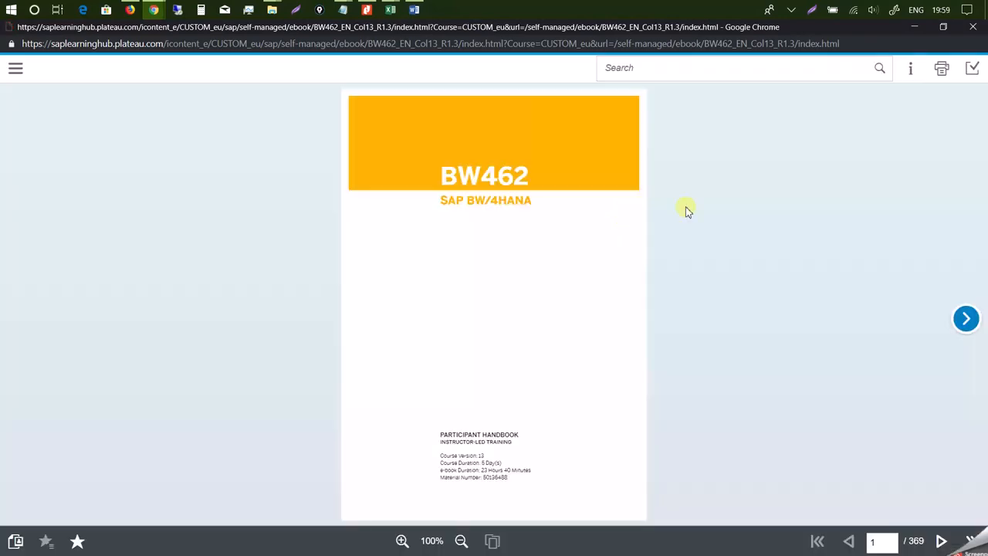
click(964, 318)
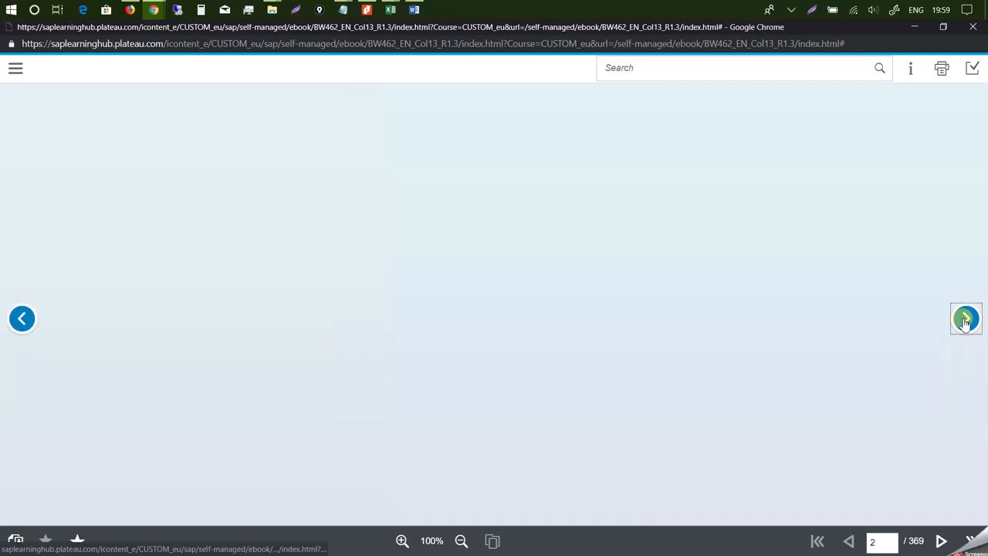
click(960, 318)
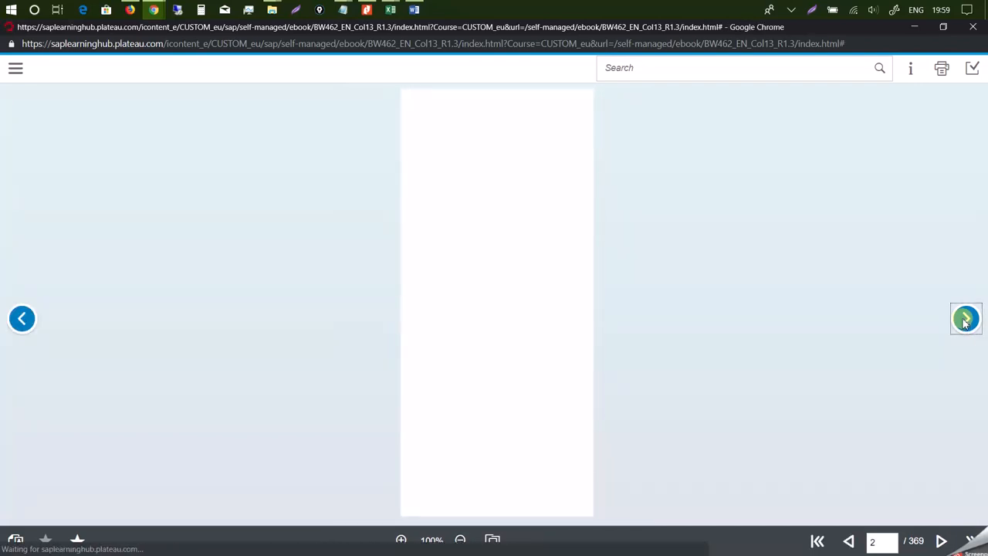
click(964, 318)
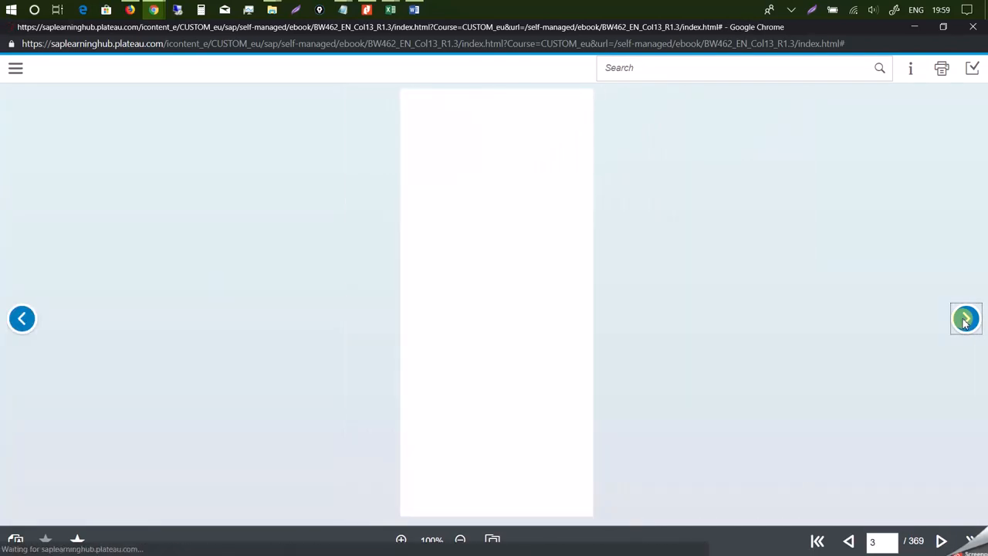
click(960, 315)
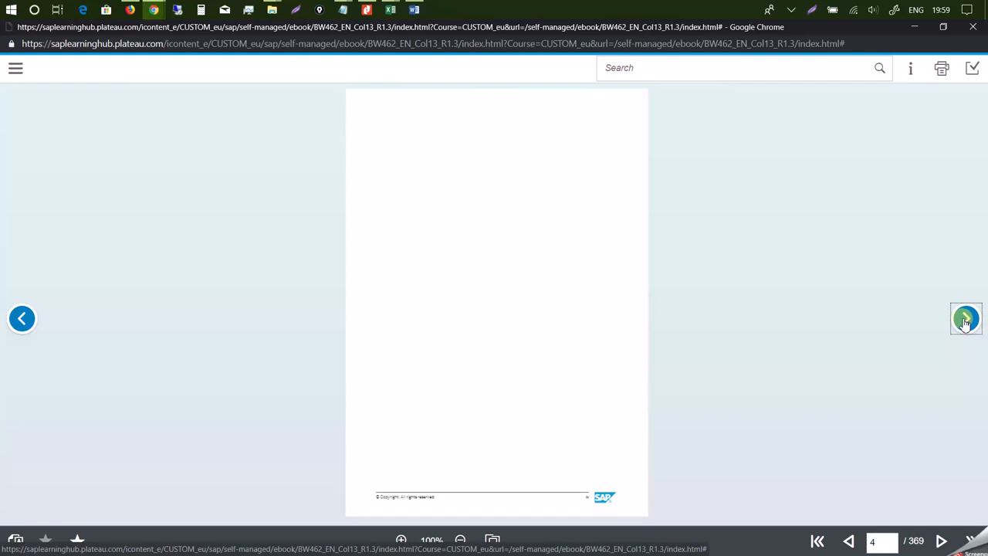
click(966, 319)
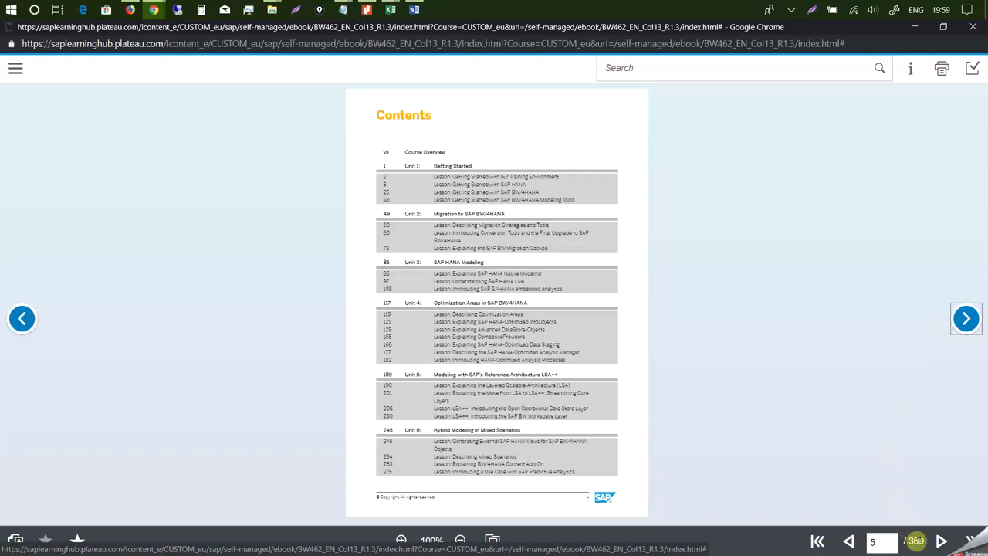
mouse_move(818, 304)
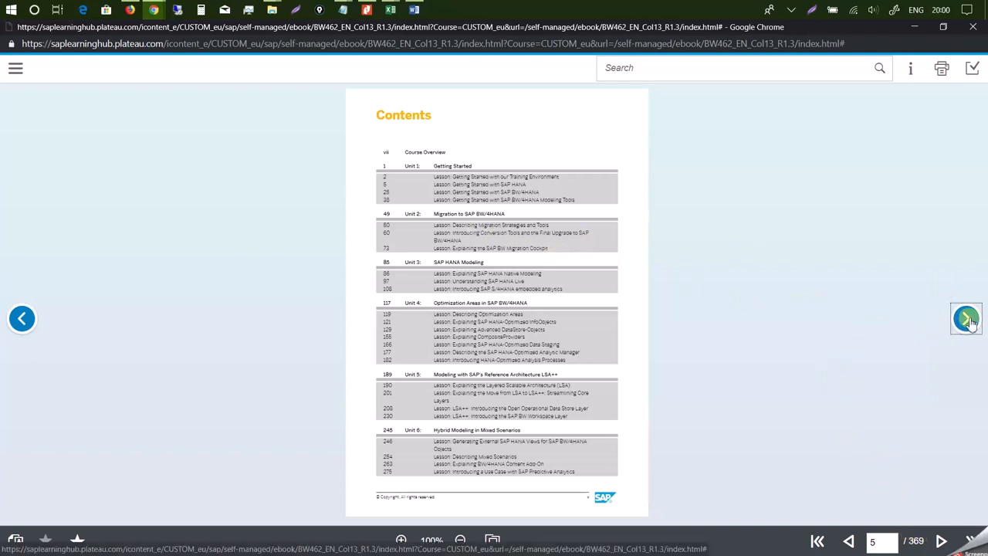
click(963, 318)
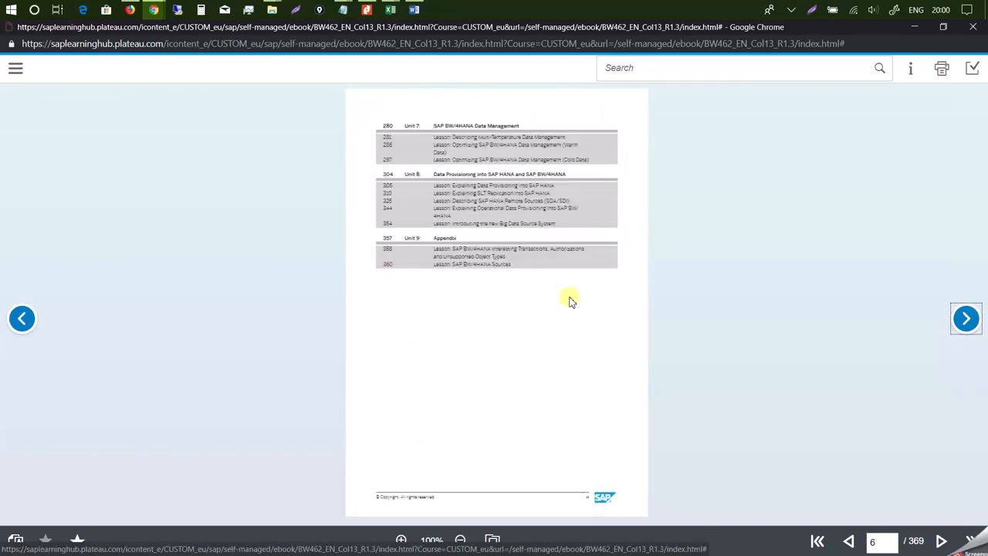
mouse_move(522, 154)
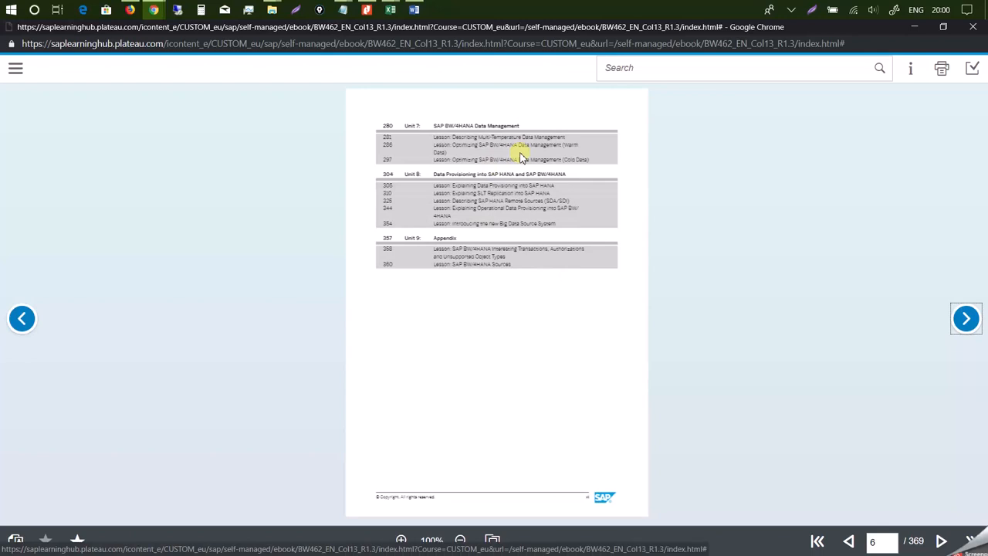
mouse_move(482, 250)
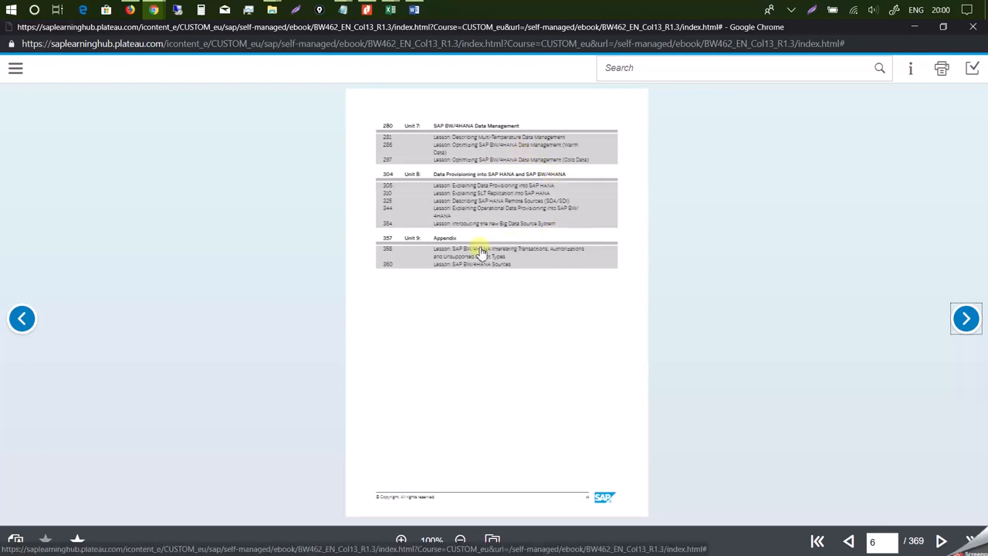
mouse_move(645, 223)
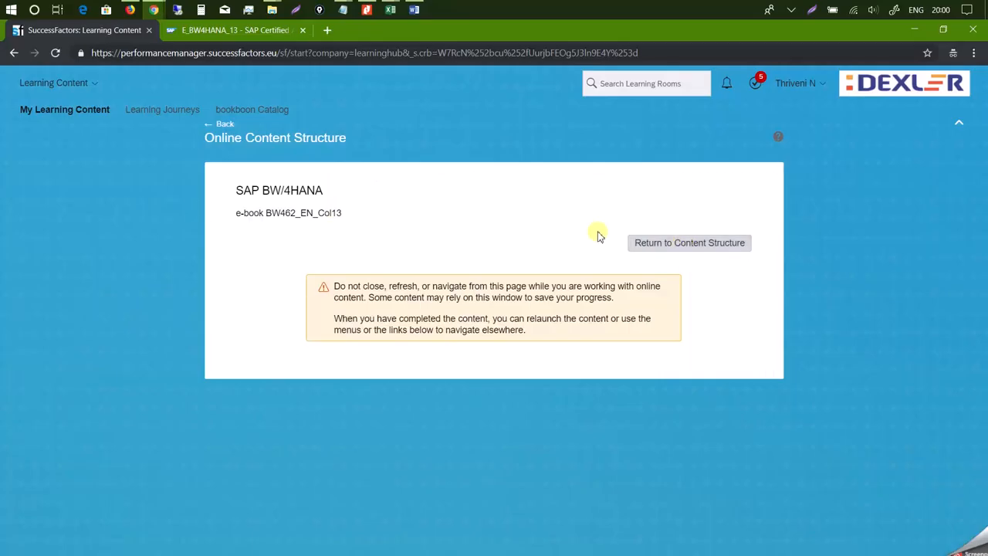
Step: Close the e-book reader back to the course's Online Content Structure page
click(688, 242)
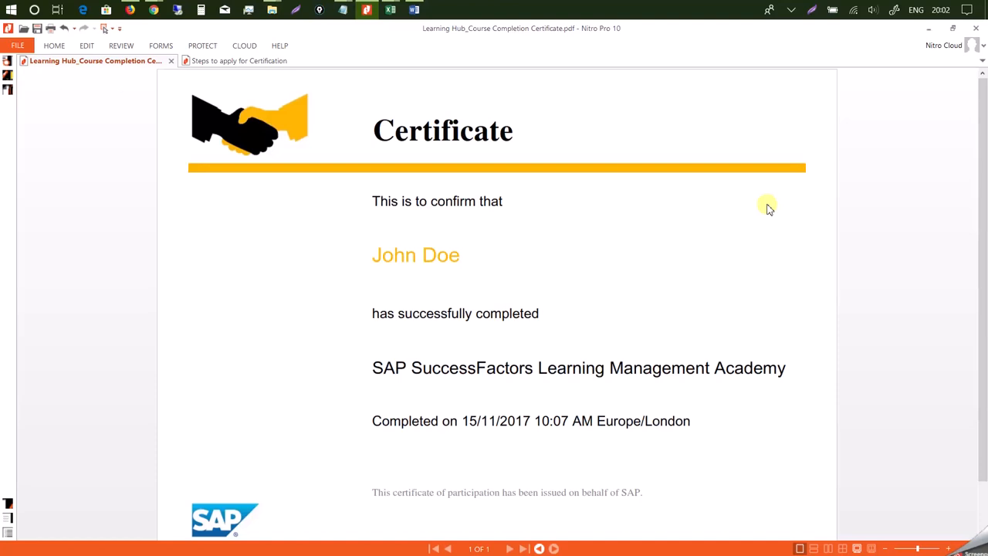
mouse_move(440, 284)
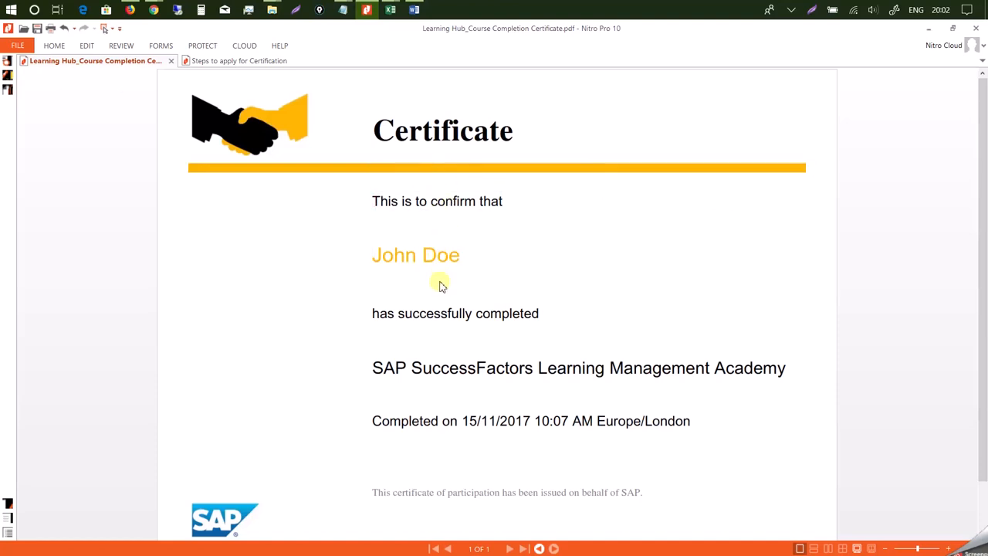
mouse_move(77, 248)
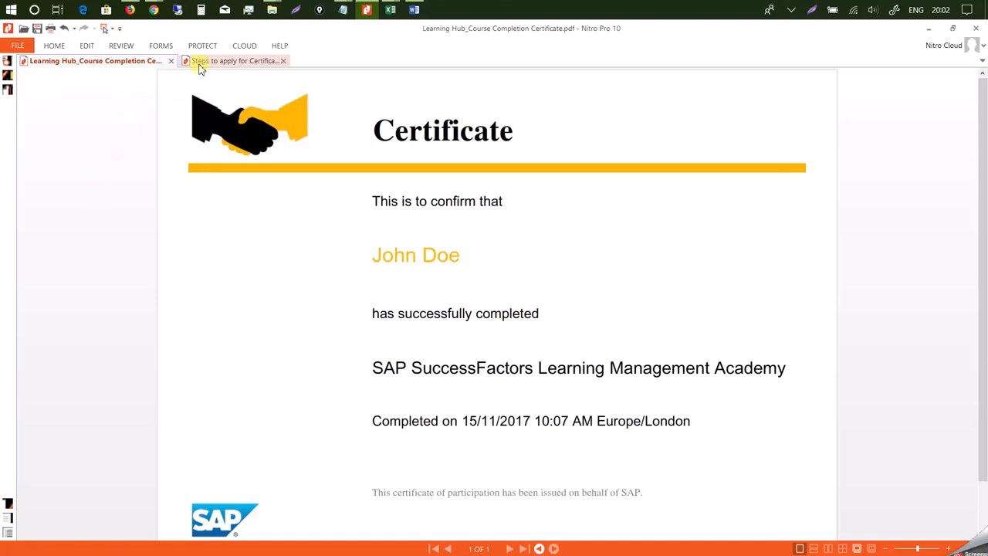
Step: Scroll the 'Steps to apply for Certification' guide from Step 2 through Step 3 to Step 5's confirmation message on page 2
click(224, 62)
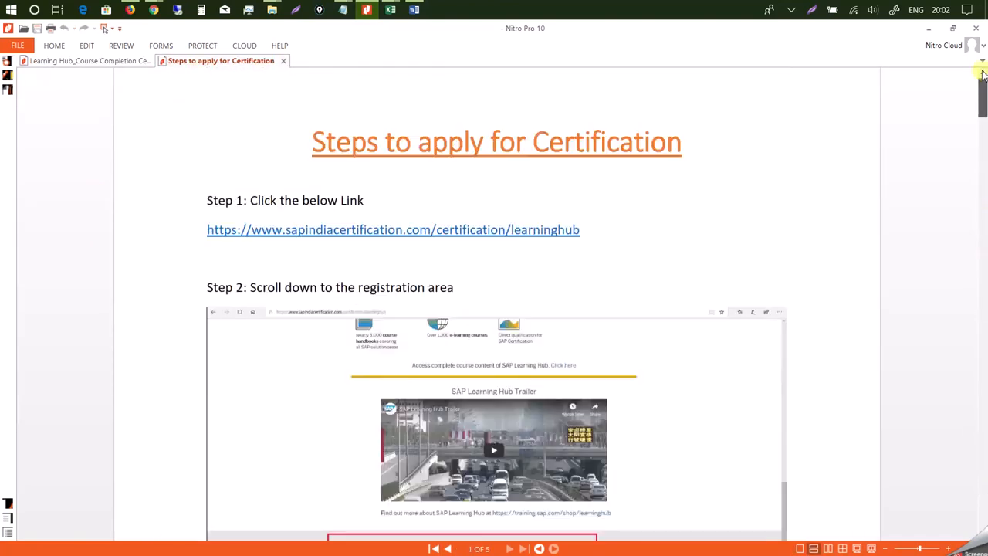
scroll(down, 3)
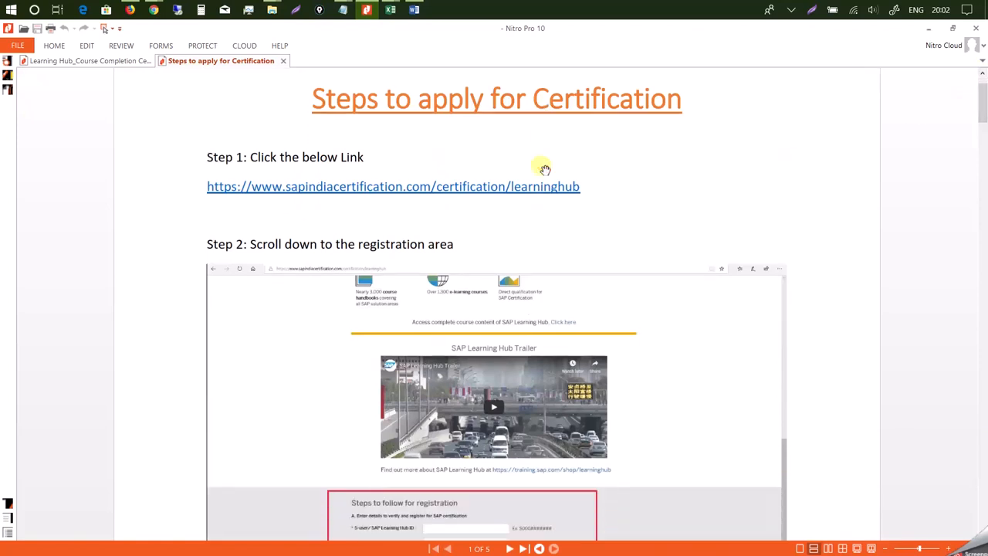
scroll(down, 3)
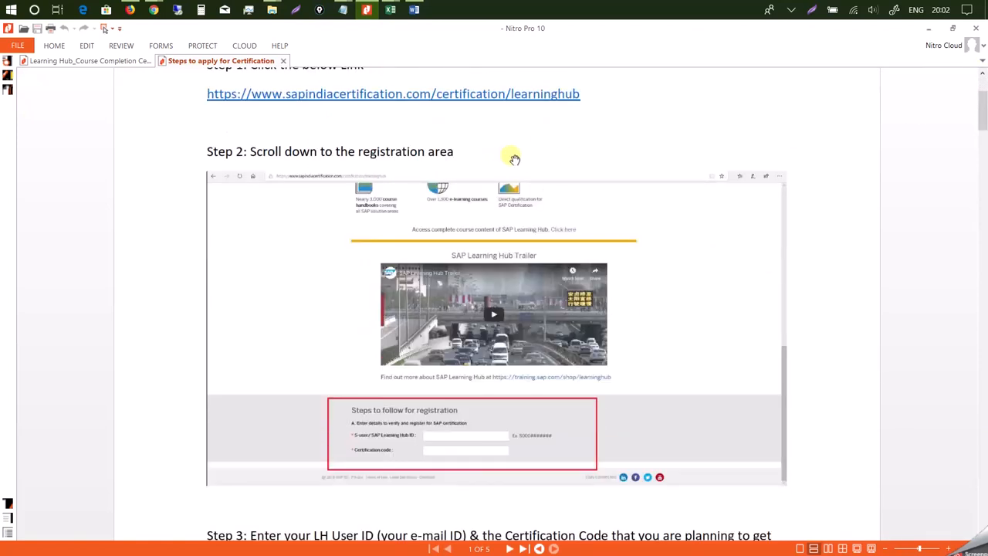
mouse_move(337, 268)
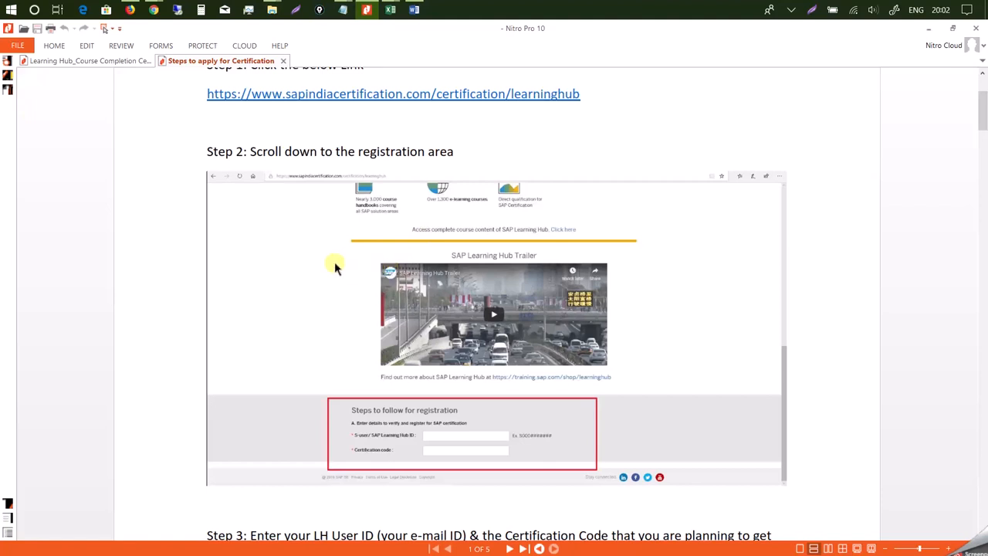
mouse_move(323, 195)
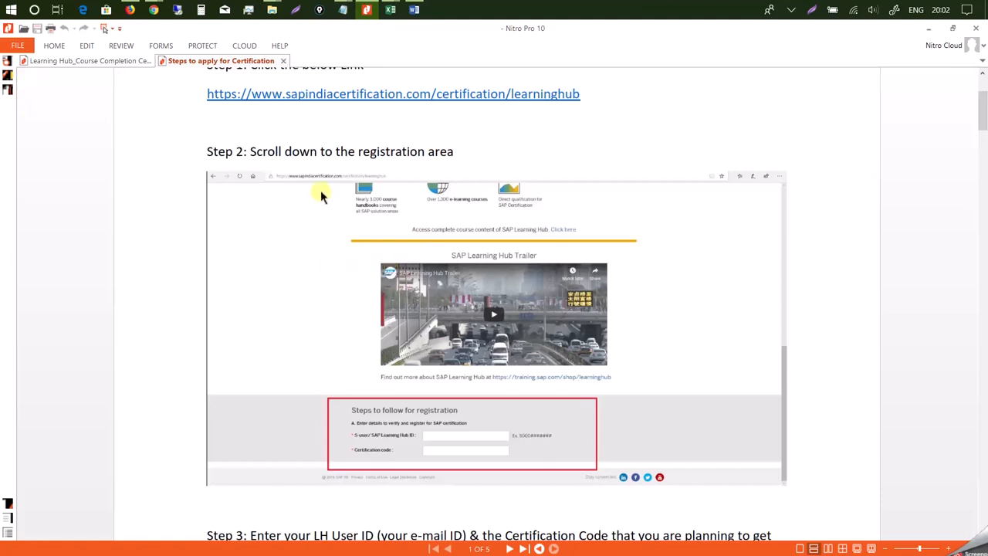
mouse_move(334, 184)
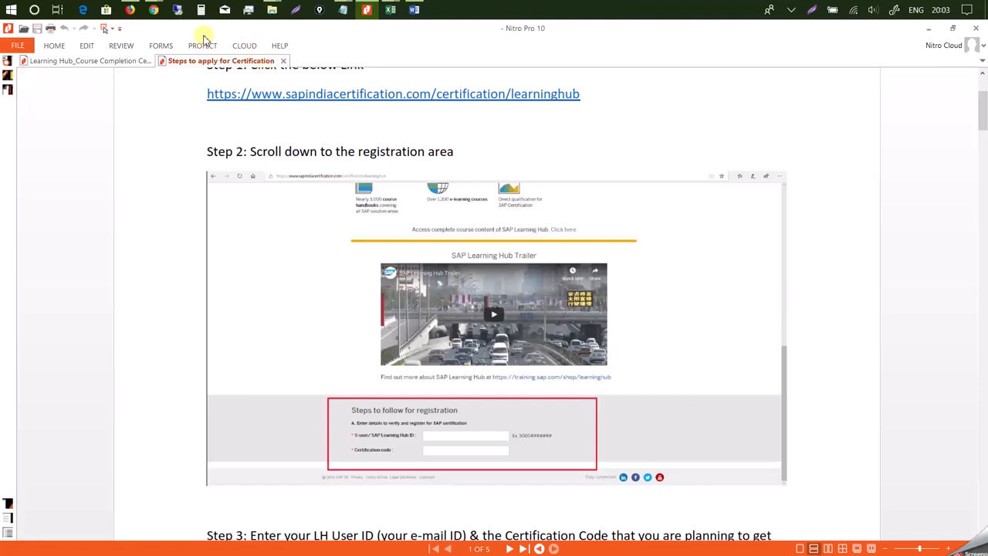
mouse_move(404, 383)
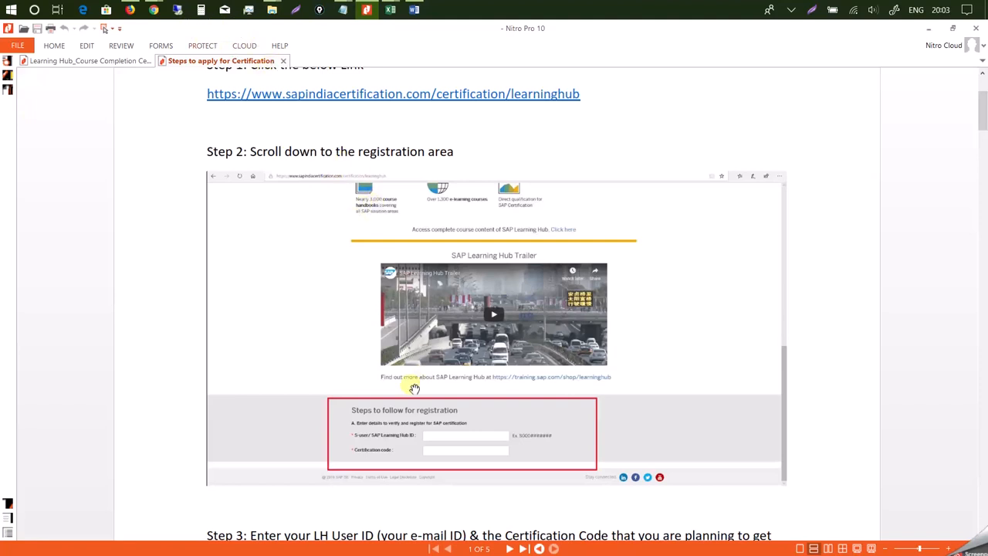
mouse_move(389, 370)
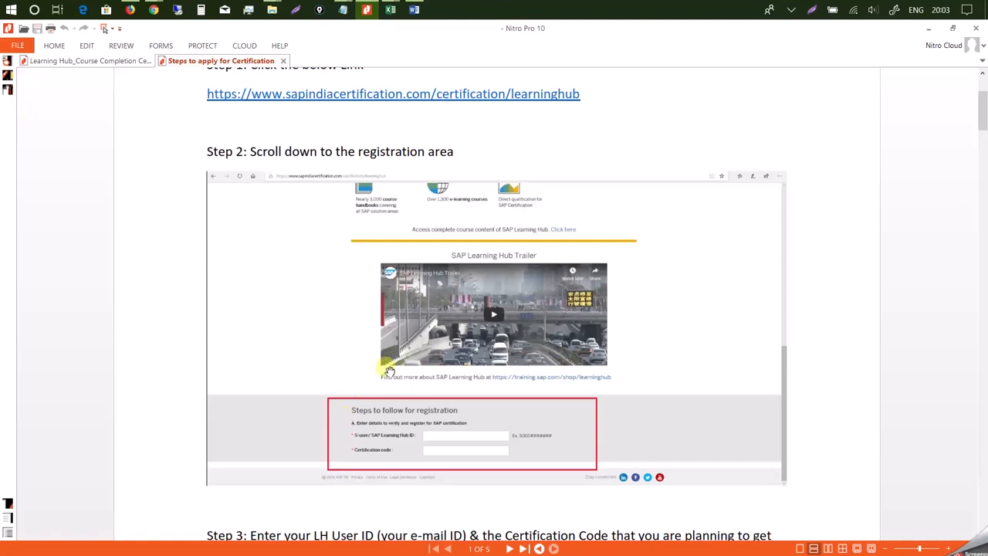
mouse_move(429, 438)
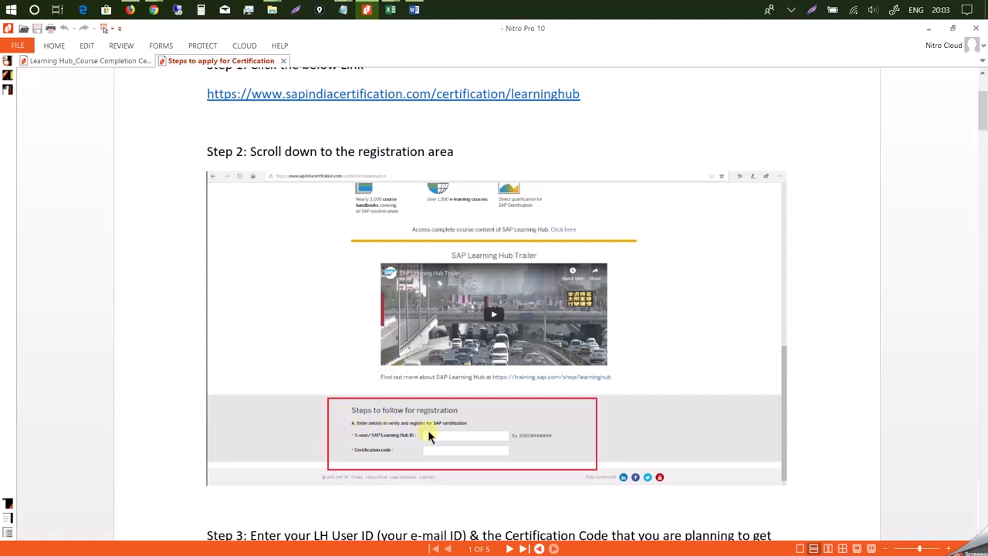
scroll(down, 3)
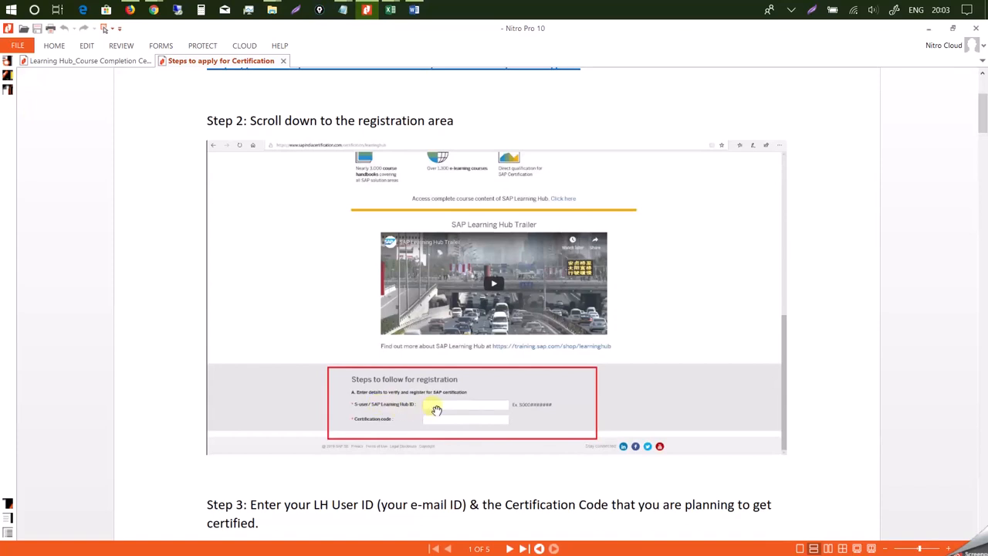
scroll(down, 3)
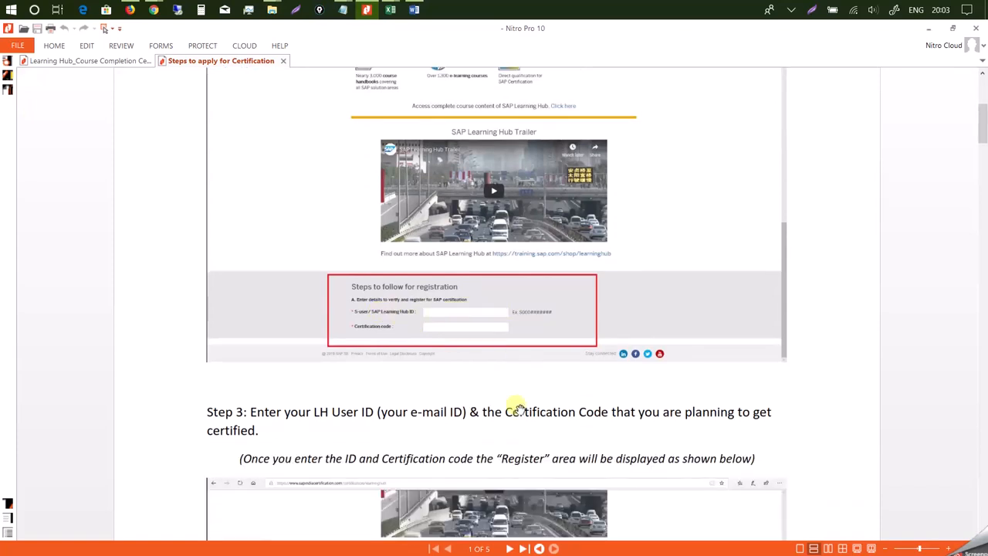
scroll(down, 3)
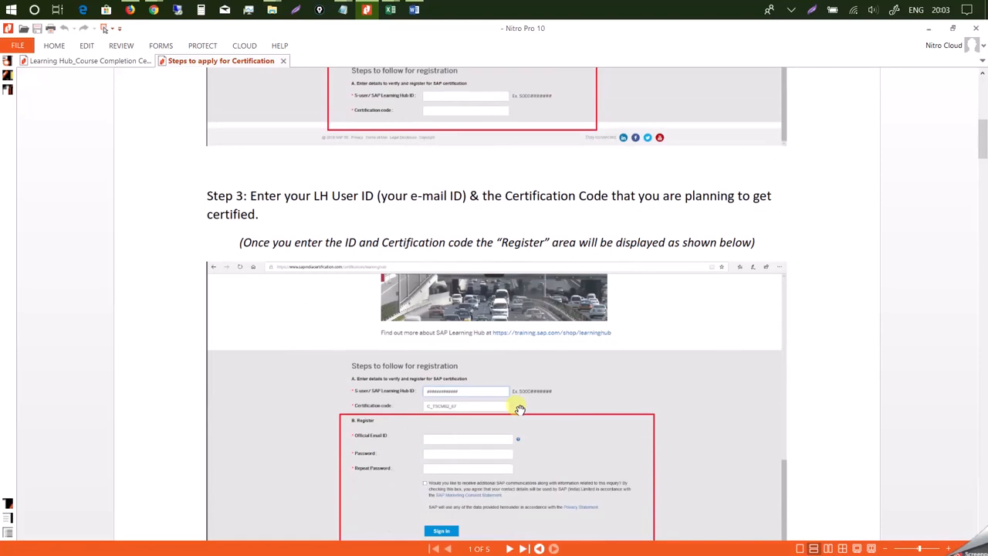
mouse_move(428, 460)
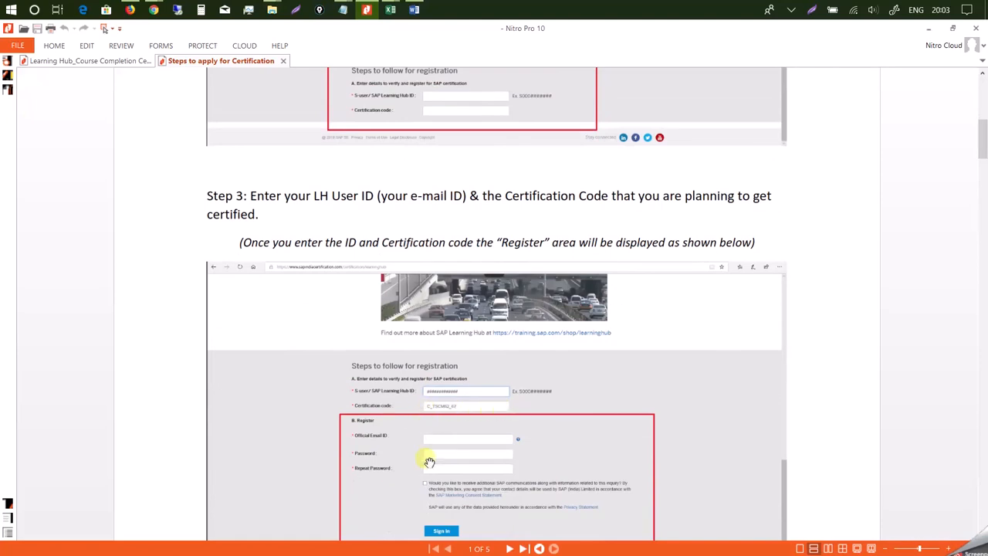
mouse_move(472, 438)
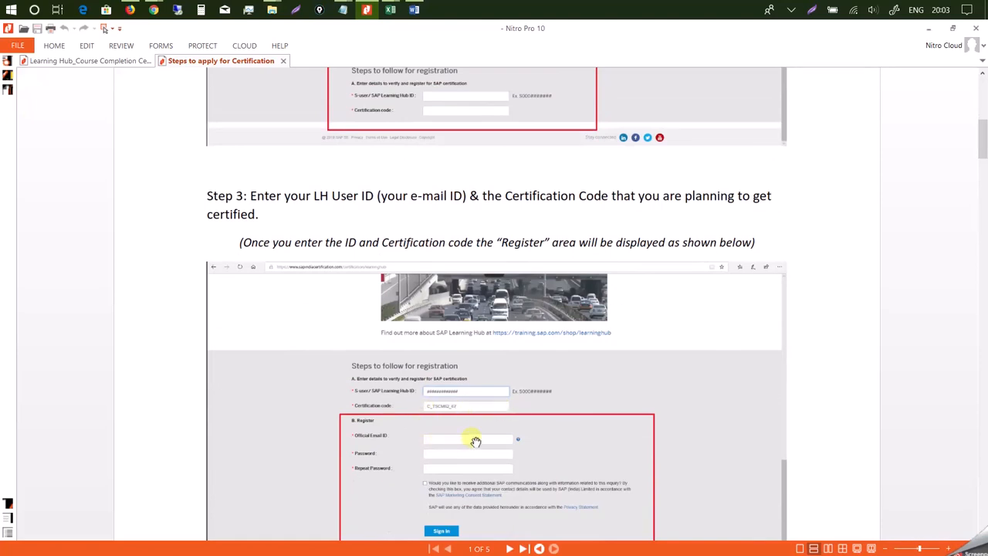
scroll(down, 3)
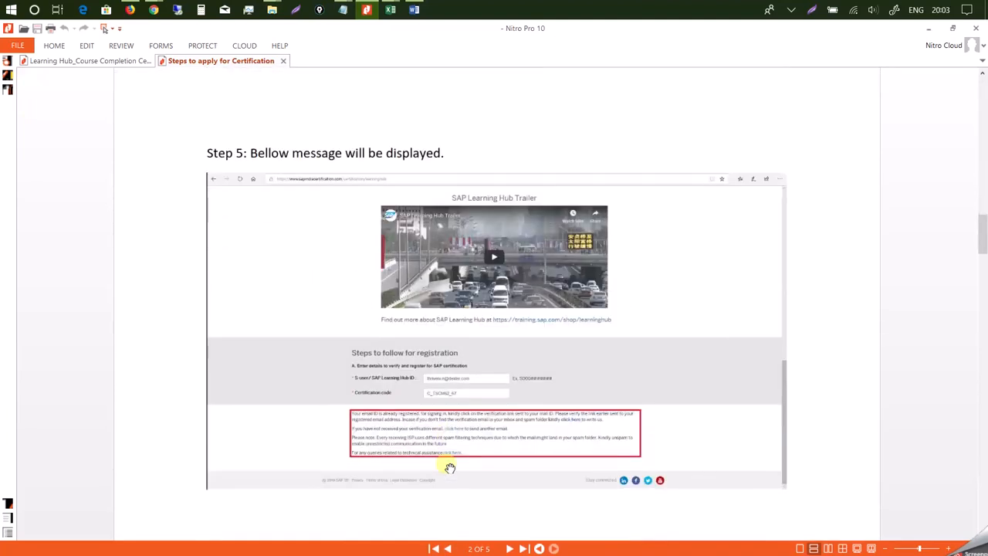
Step: Scroll the certification guide through Steps 6 to 9, reaching the consent form screenshots on page 4
scroll(down, 3)
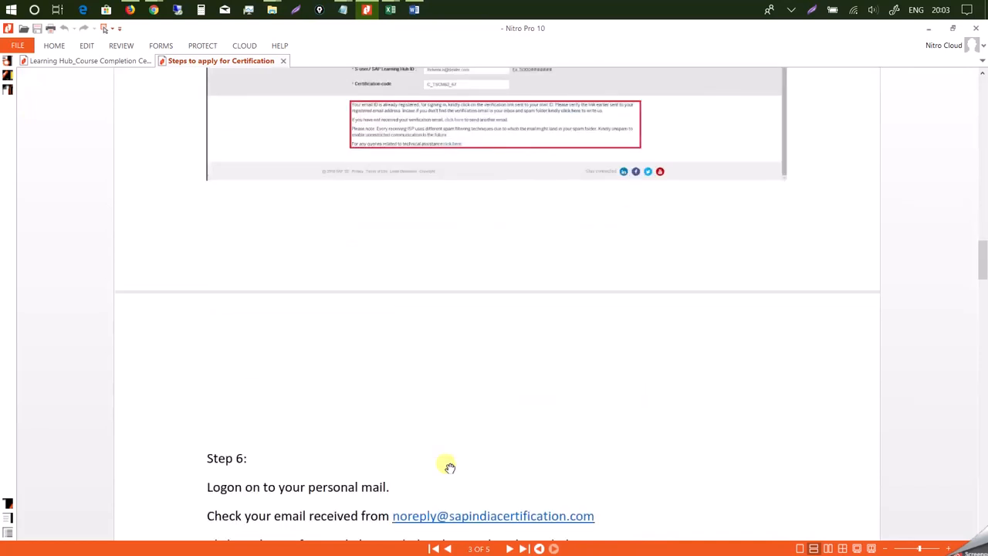
scroll(down, 3)
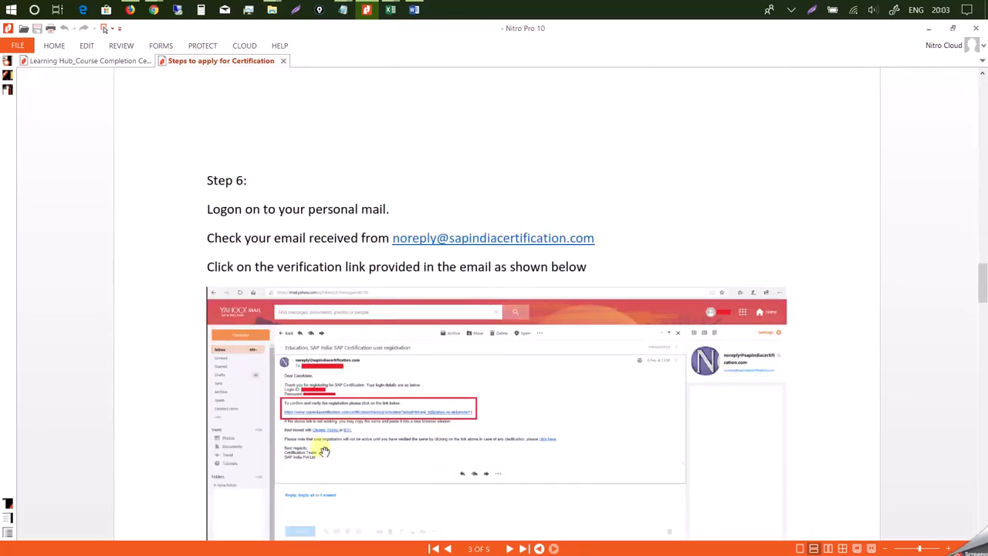
scroll(down, 3)
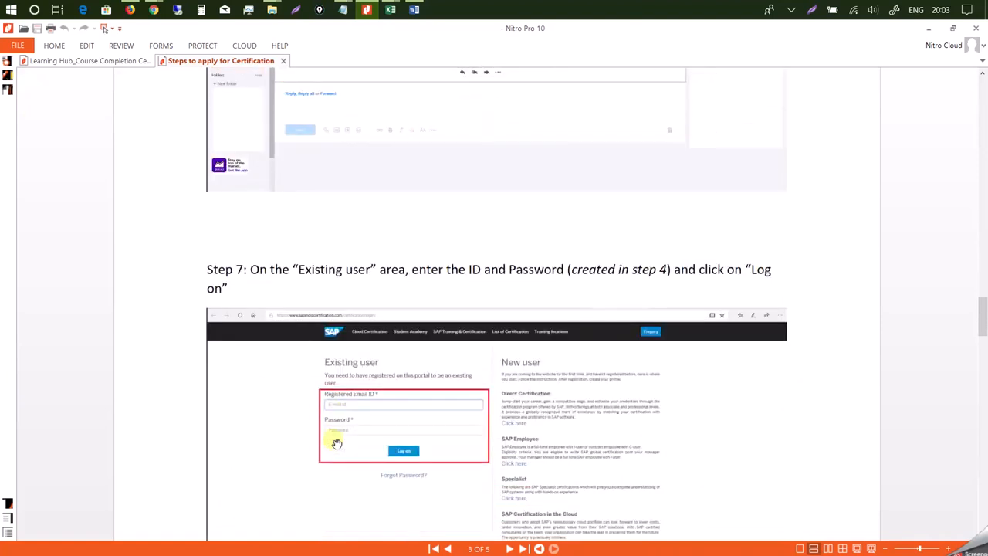
scroll(down, 3)
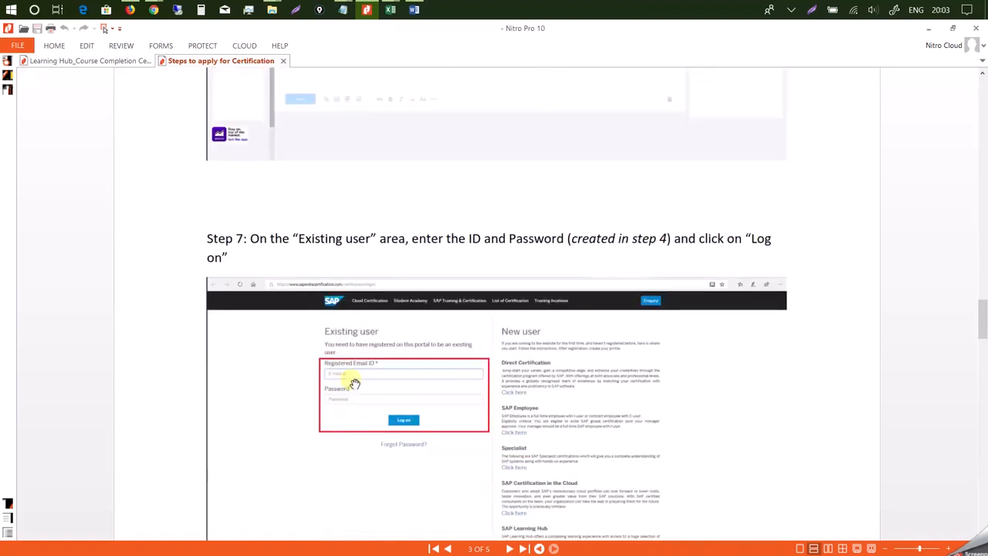
scroll(down, 3)
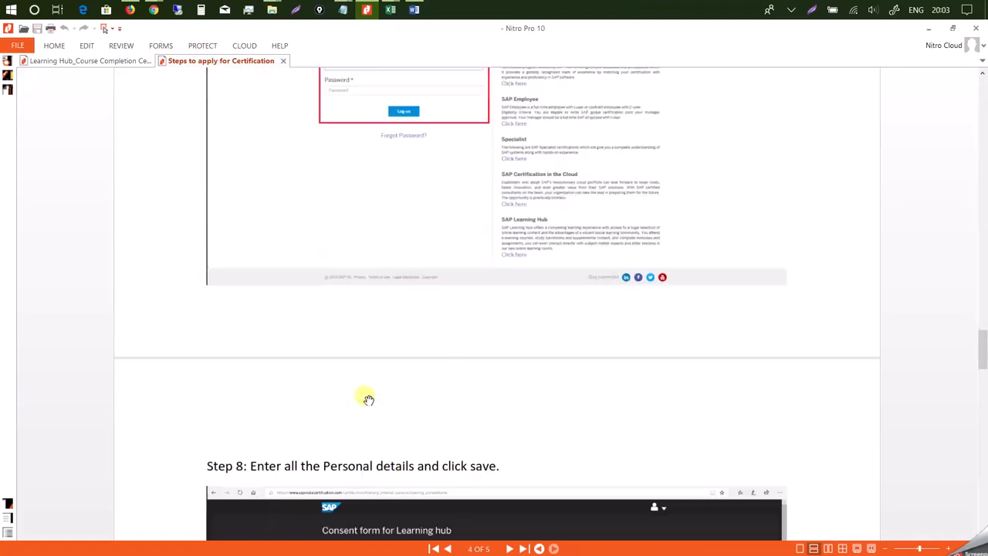
scroll(down, 3)
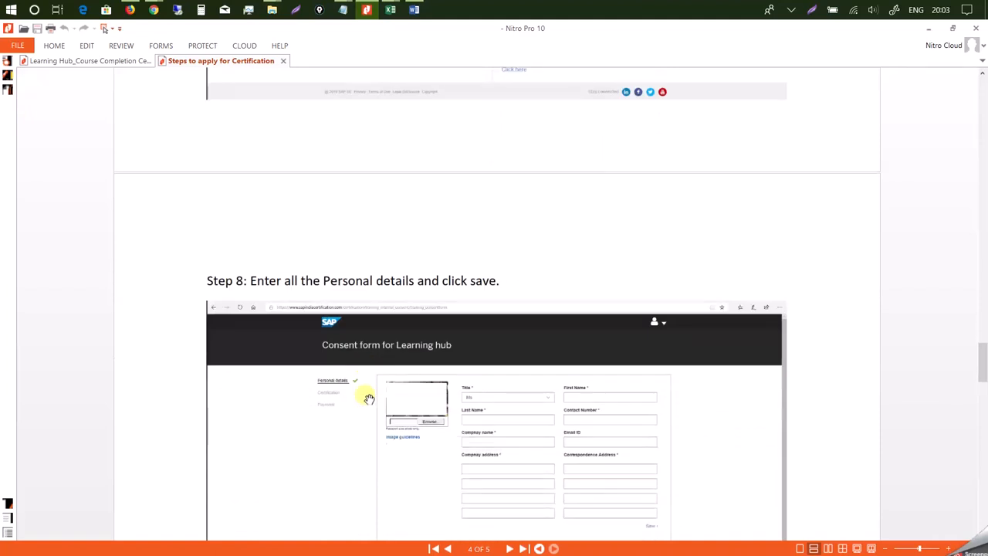
scroll(down, 3)
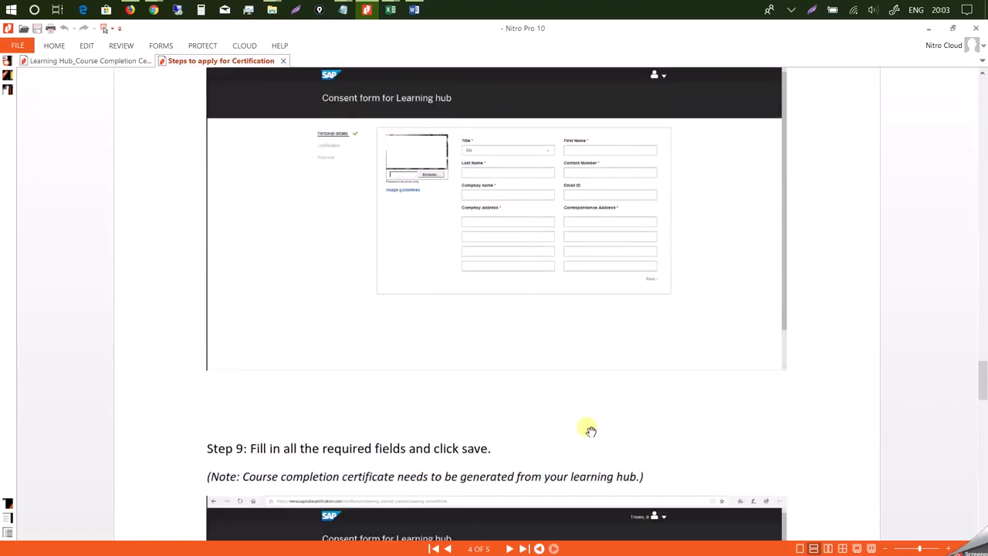
scroll(down, 3)
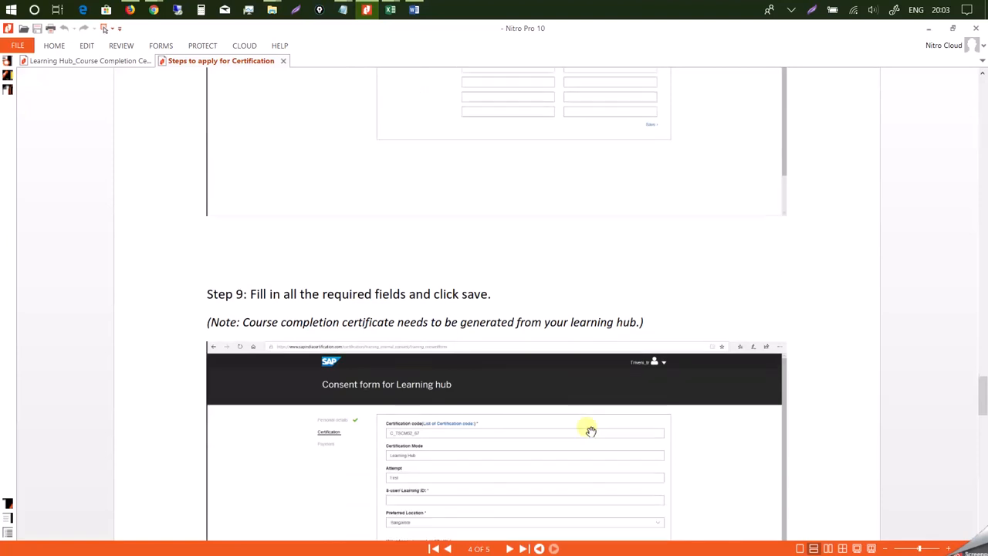
scroll(down, 3)
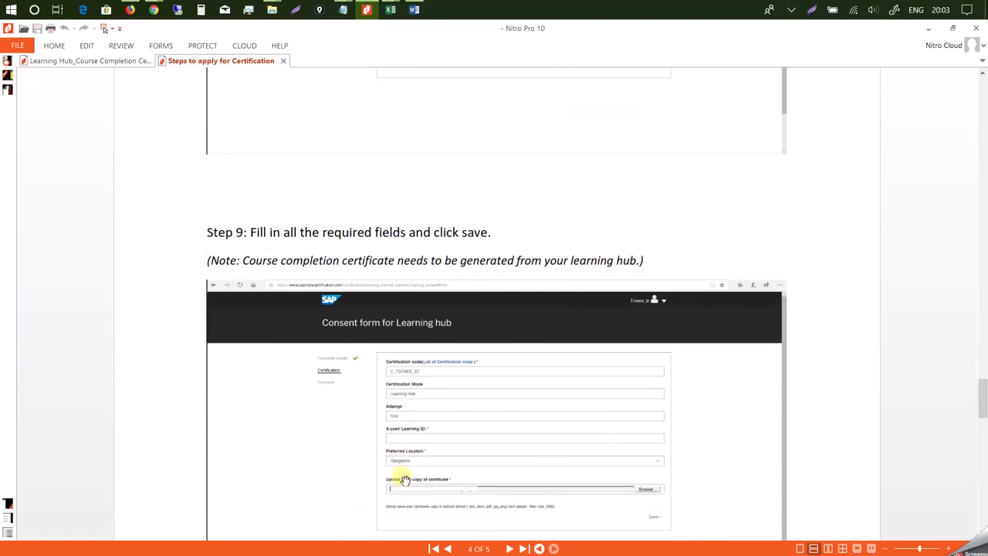
mouse_move(423, 485)
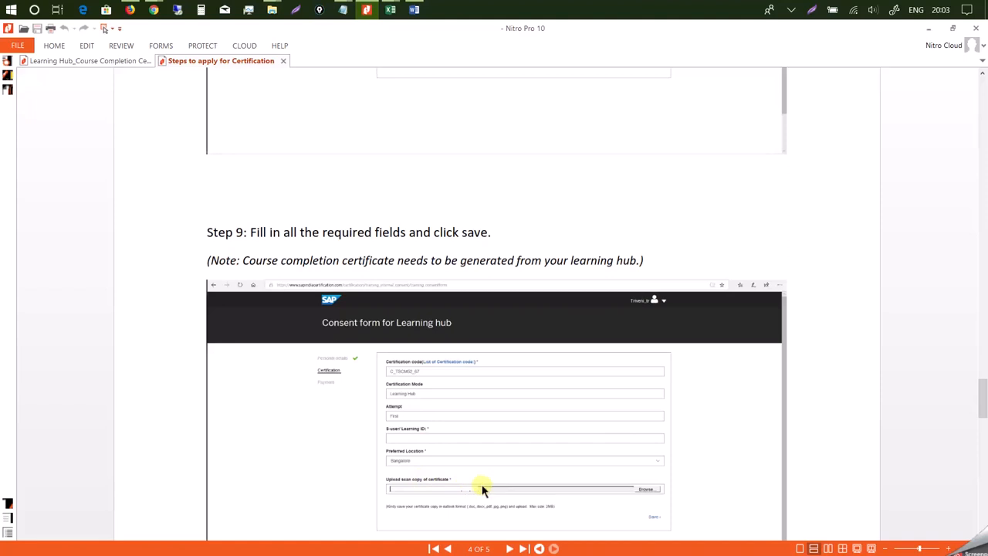
mouse_move(395, 335)
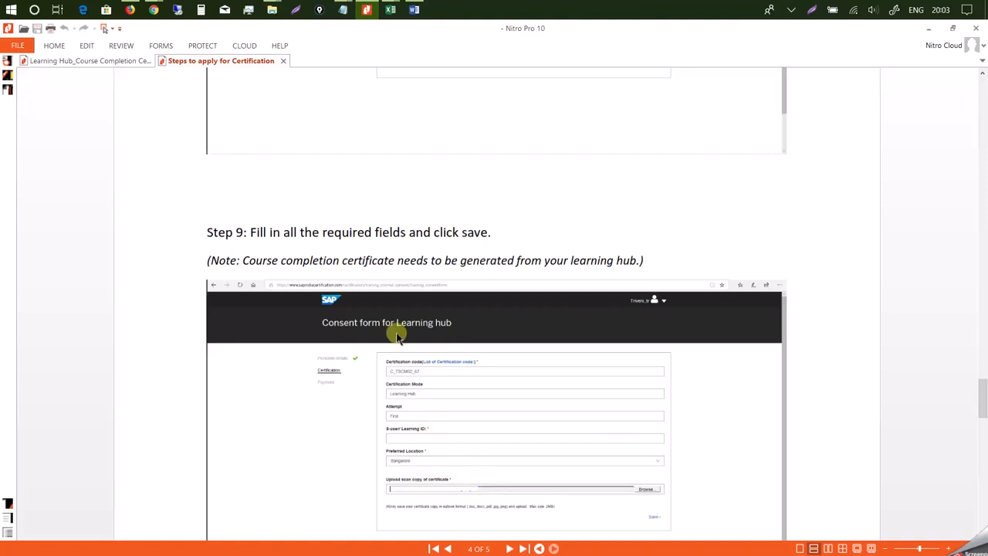
scroll(down, 3)
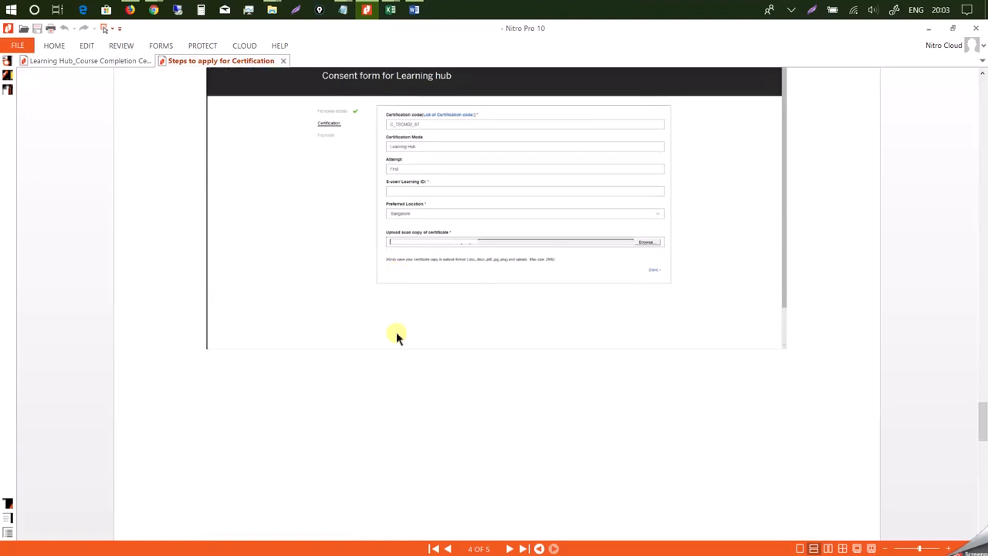
Step: Scroll to Step 10's payment form screenshot on page 5 and on to the empty page bottom
scroll(down, 3)
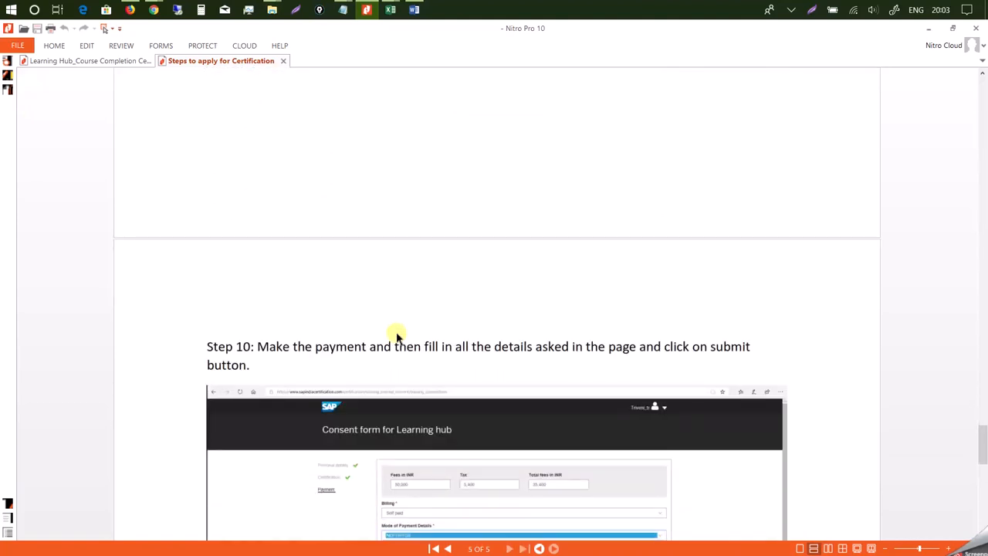
scroll(down, 3)
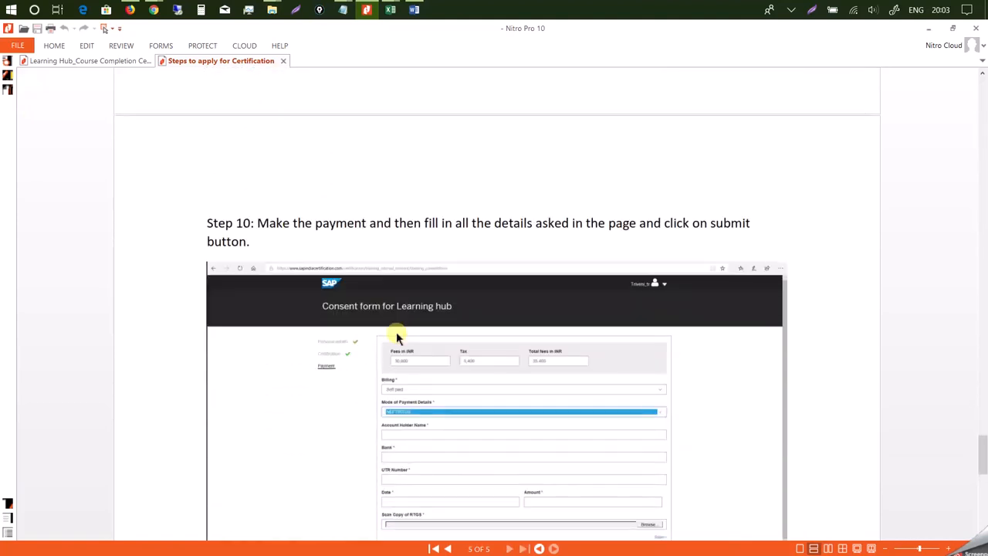
scroll(down, 3)
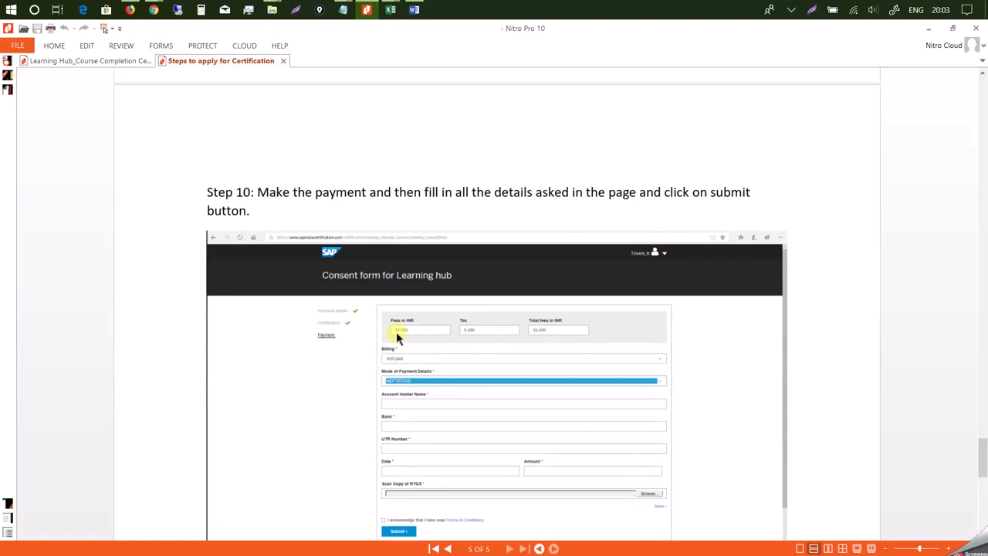
scroll(down, 3)
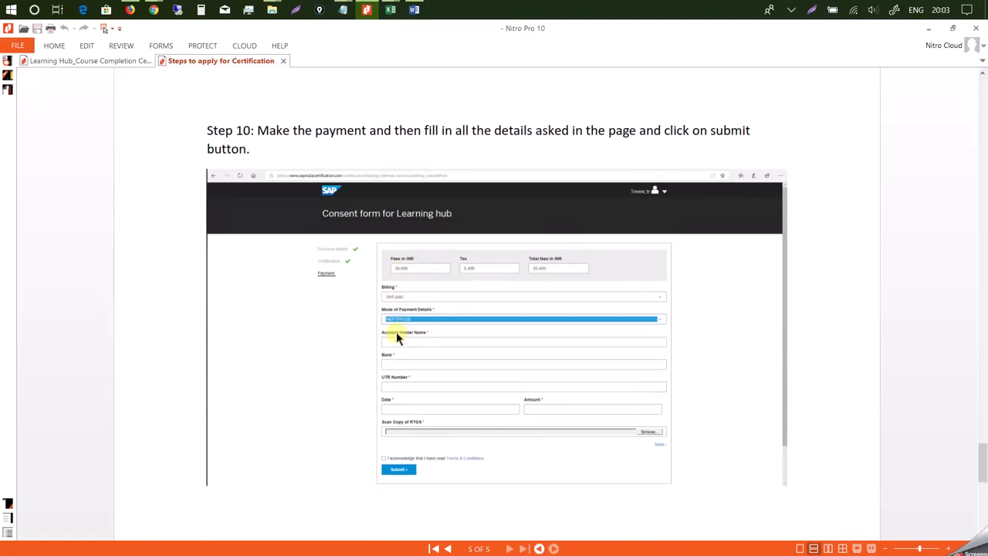
scroll(down, 3)
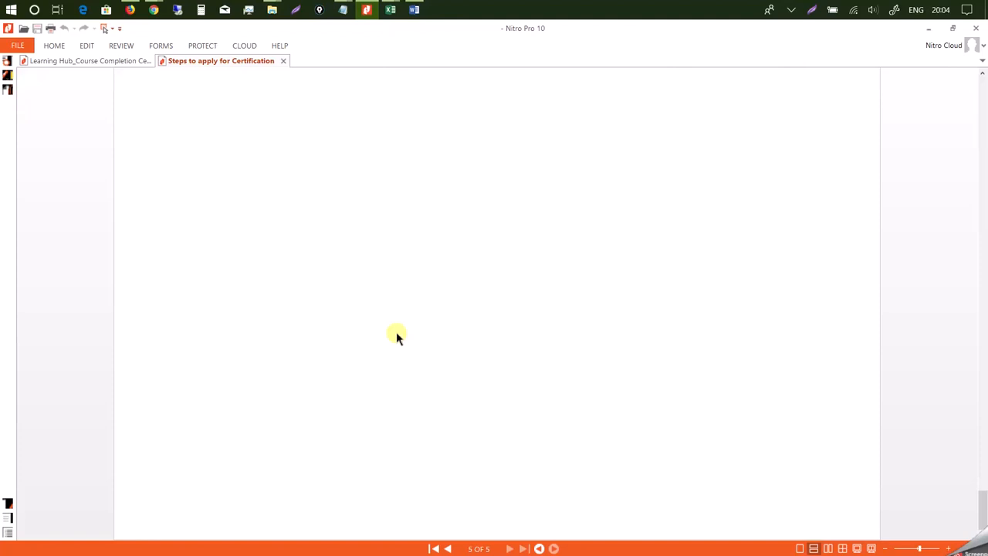
mouse_move(350, 278)
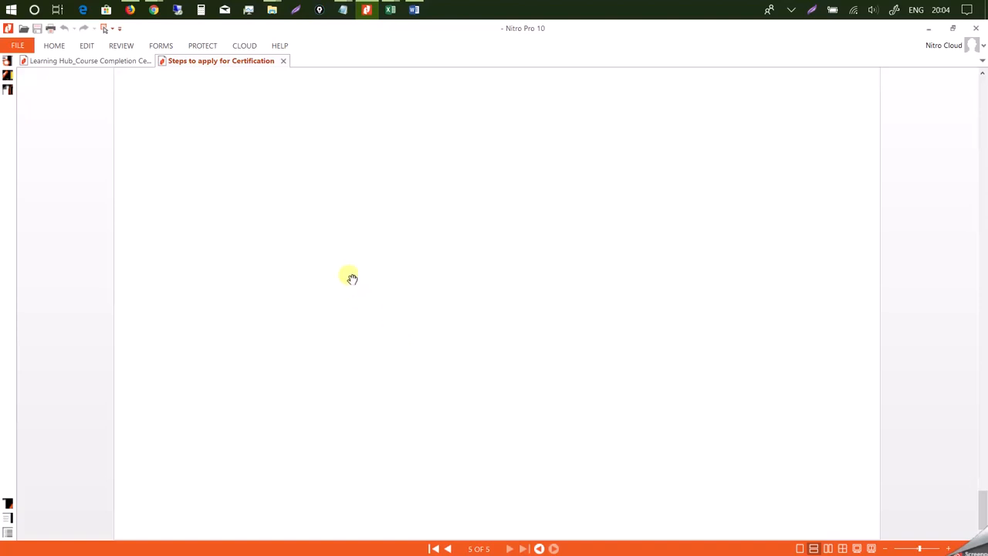
mouse_move(411, 191)
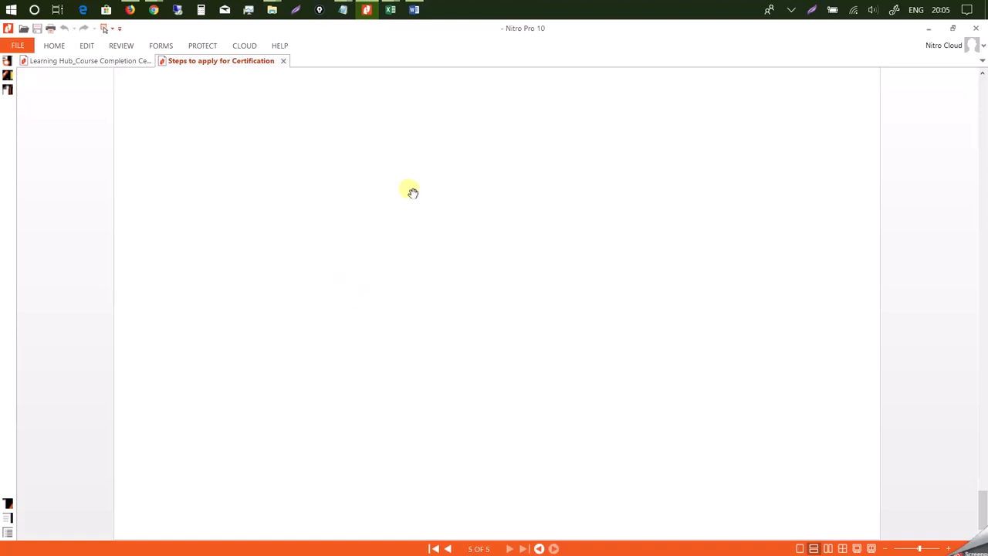